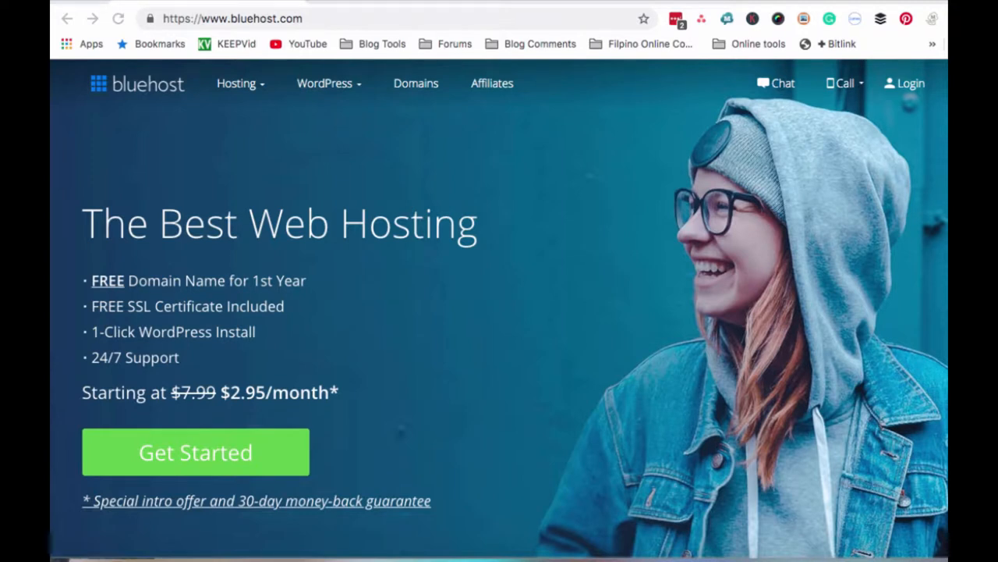
- Start the web hosting sign-up from the Bluehost home page via Get Started
scroll("down", 3)
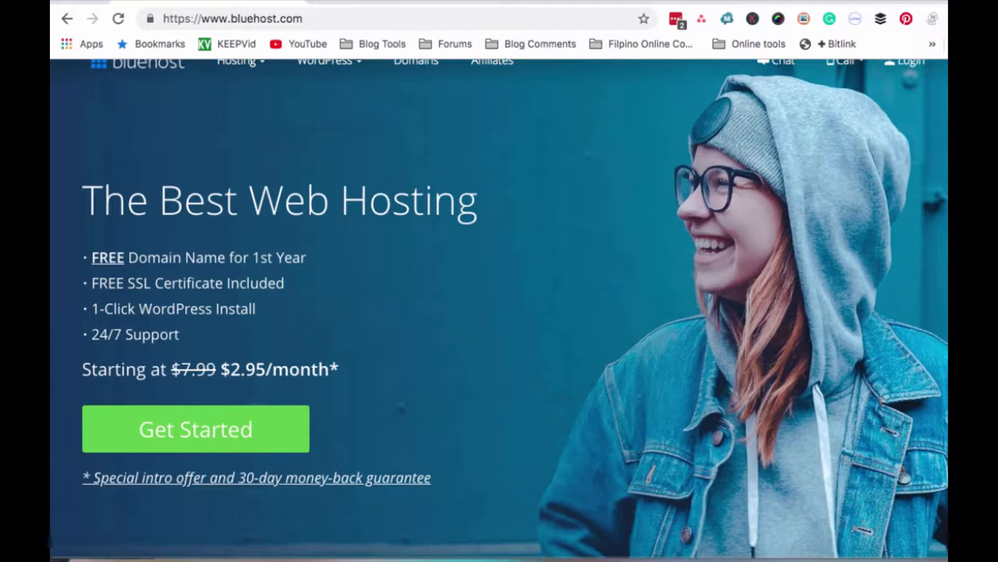
scroll("down", 3)
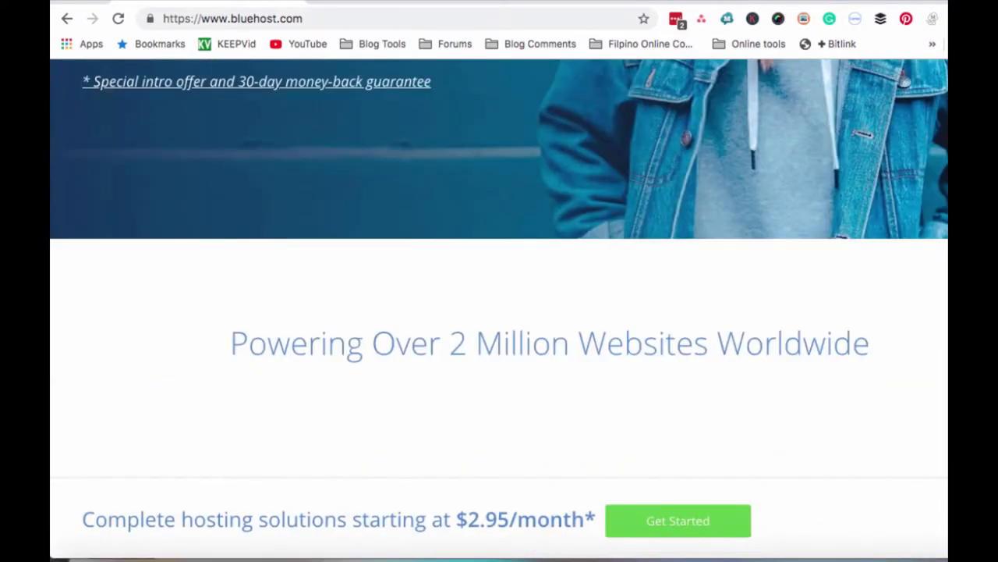
scroll("down", 3)
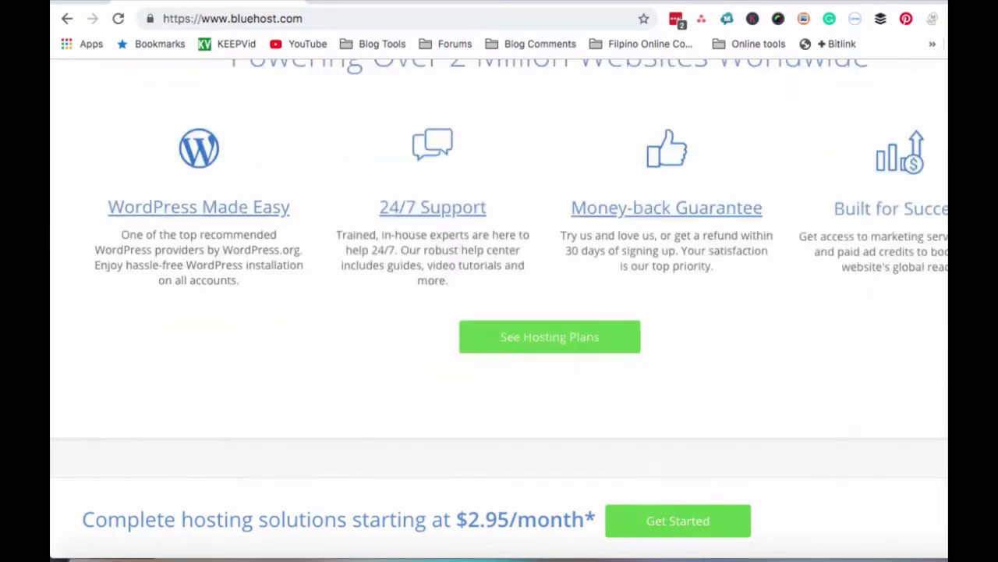
scroll("down", 3)
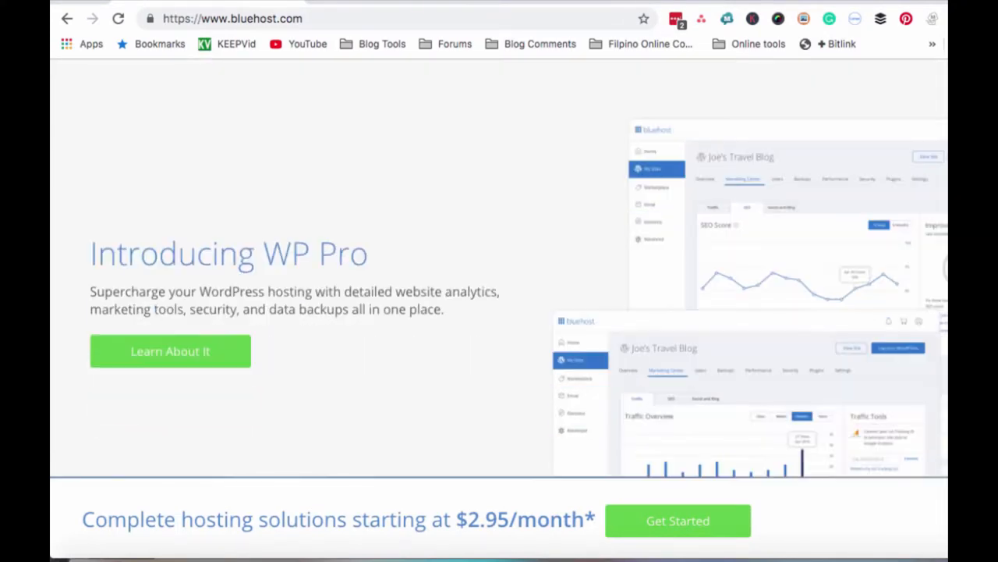
scroll("down", 3)
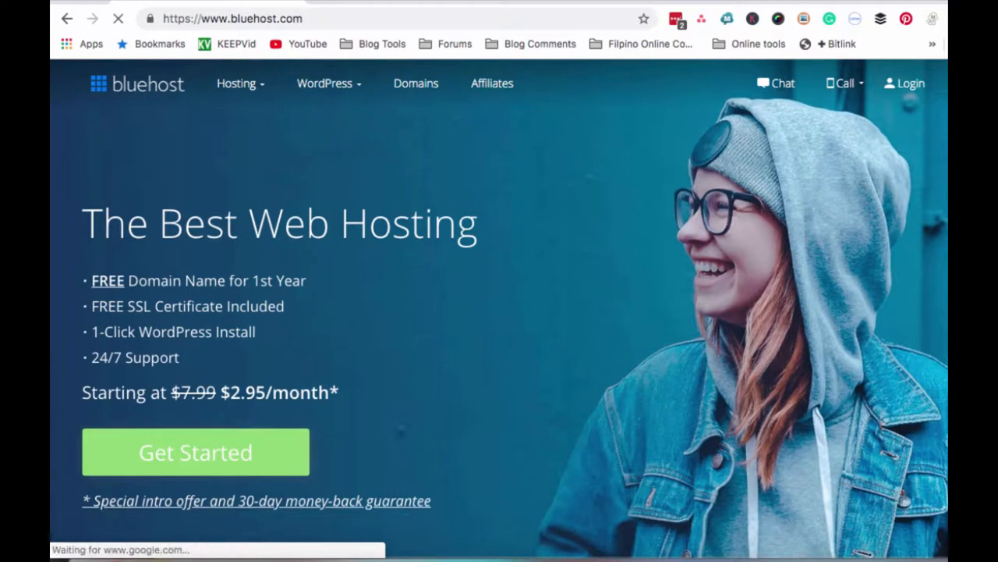
left_click(195, 453)
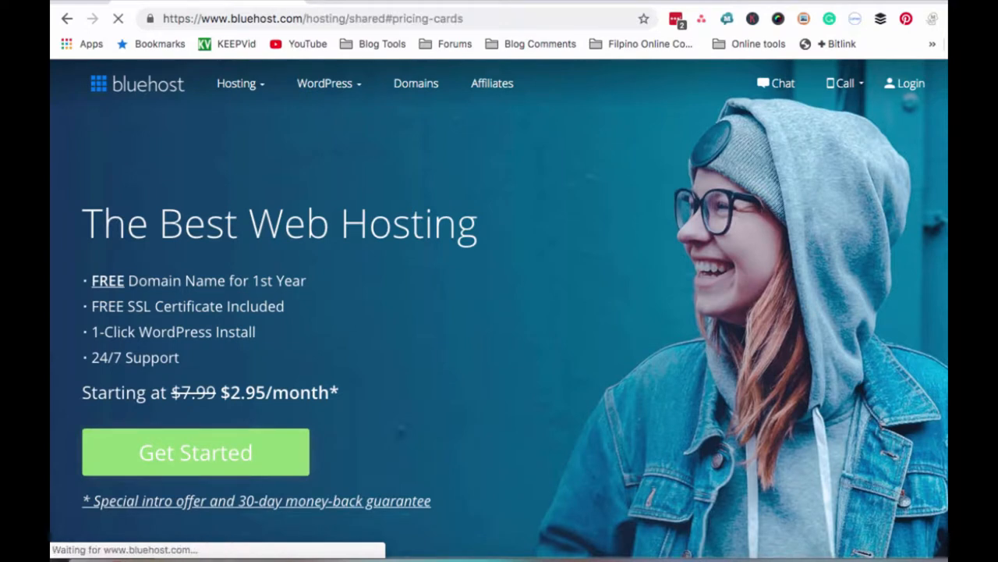
left_click(195, 453)
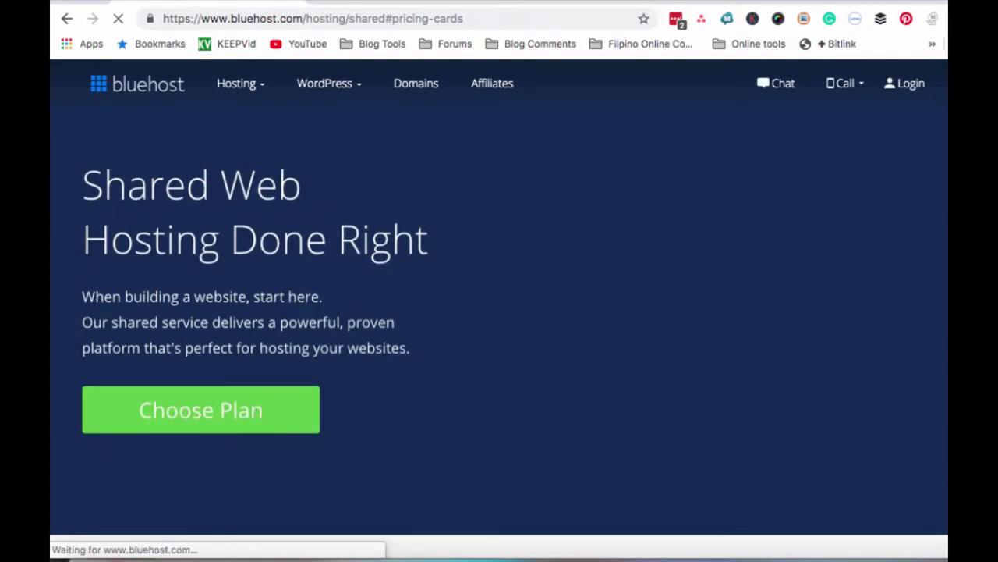
- Go to the shared hosting plans and bring the Basic, Plus, Choice Plus and Pro pricing cards into view
left_click(200, 409)
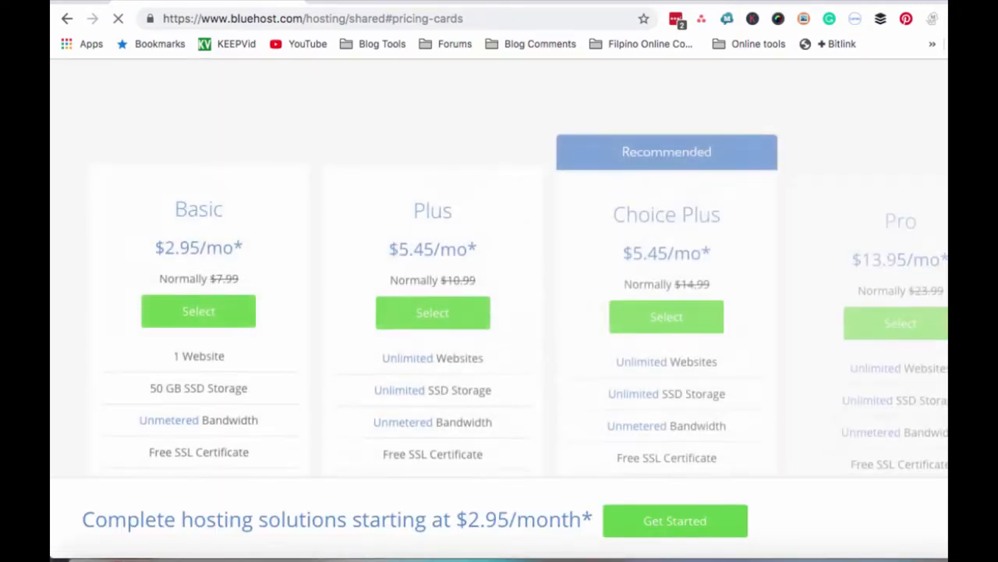
scroll("up", 3)
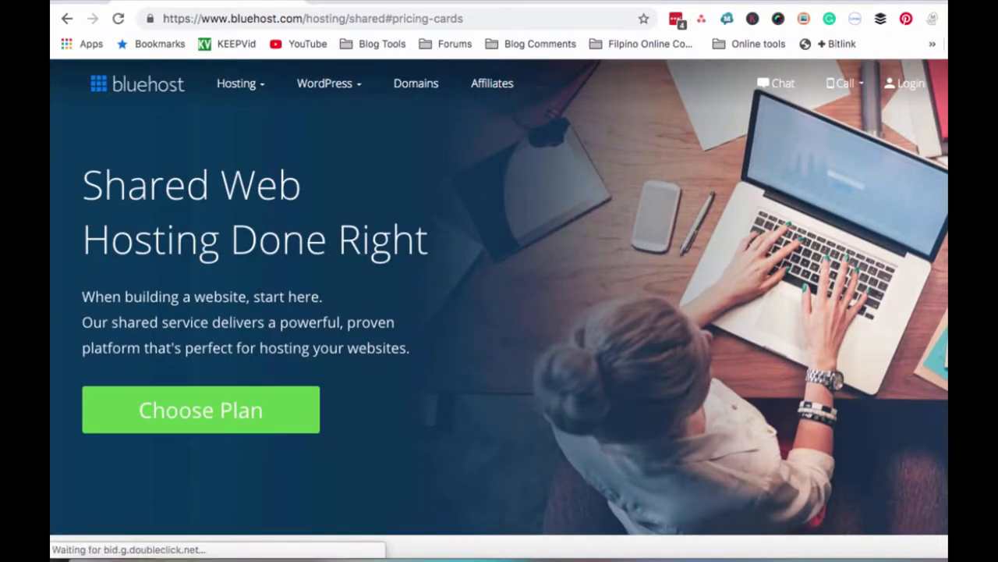
scroll("down", 3)
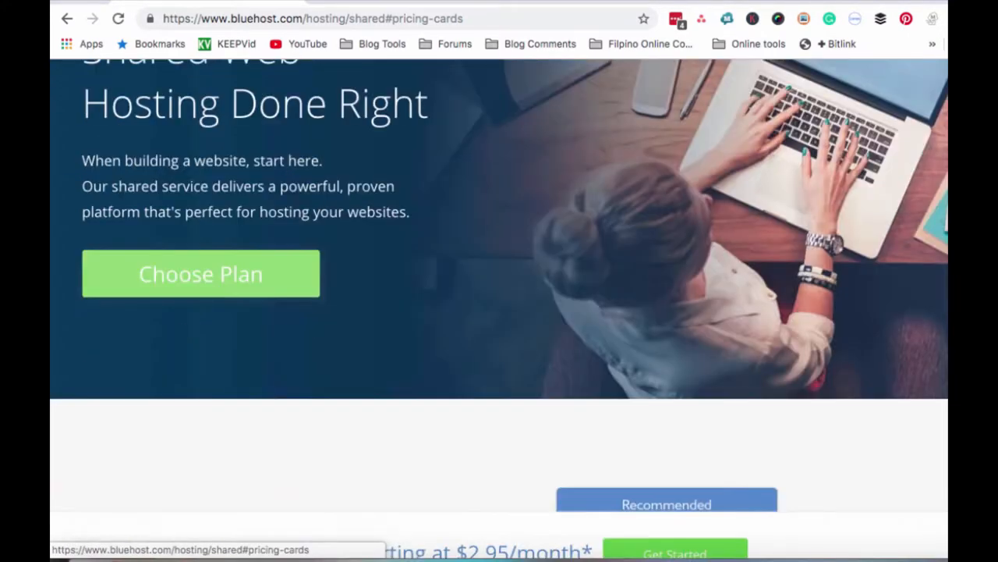
scroll("down", 3)
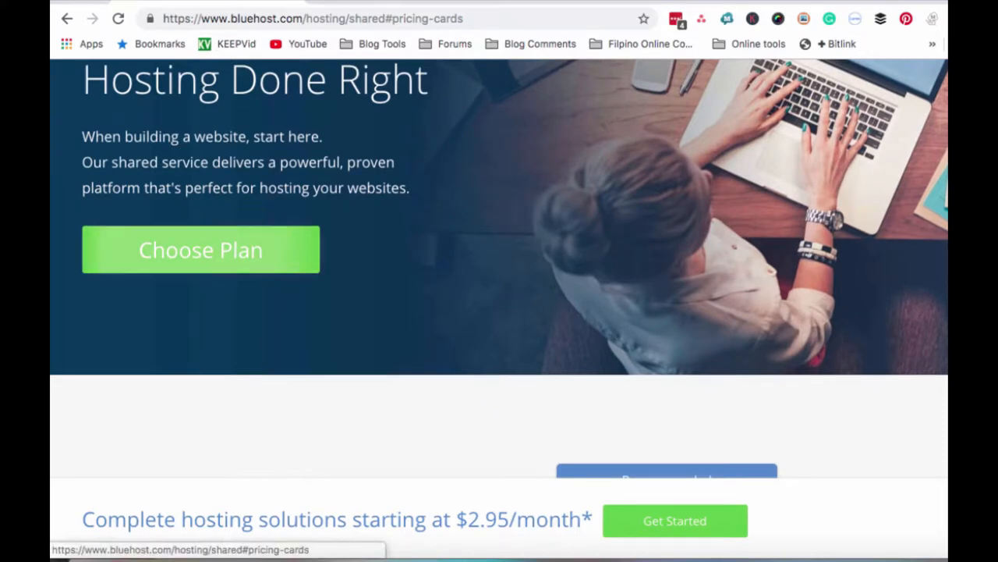
scroll("down", 3)
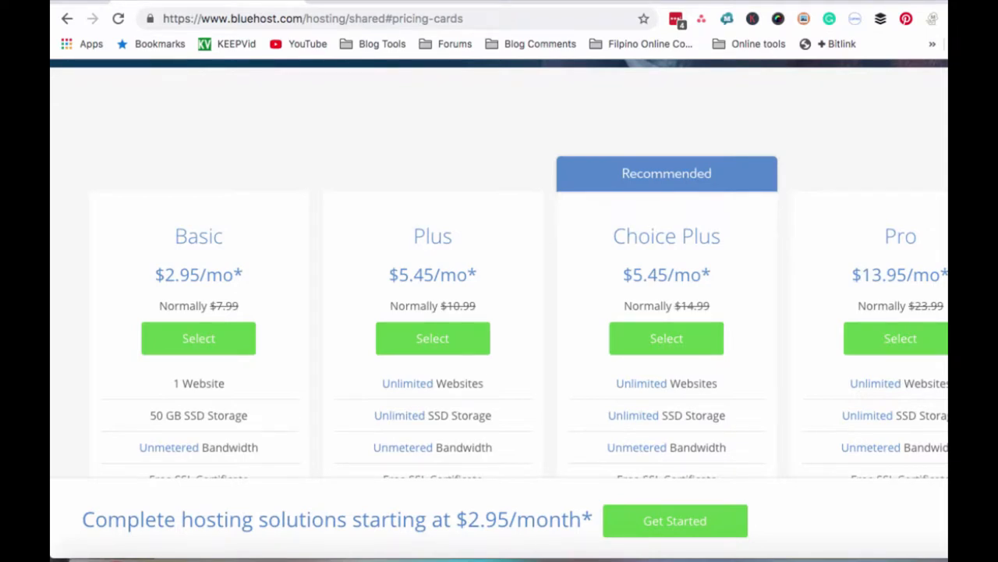
scroll("down", 3)
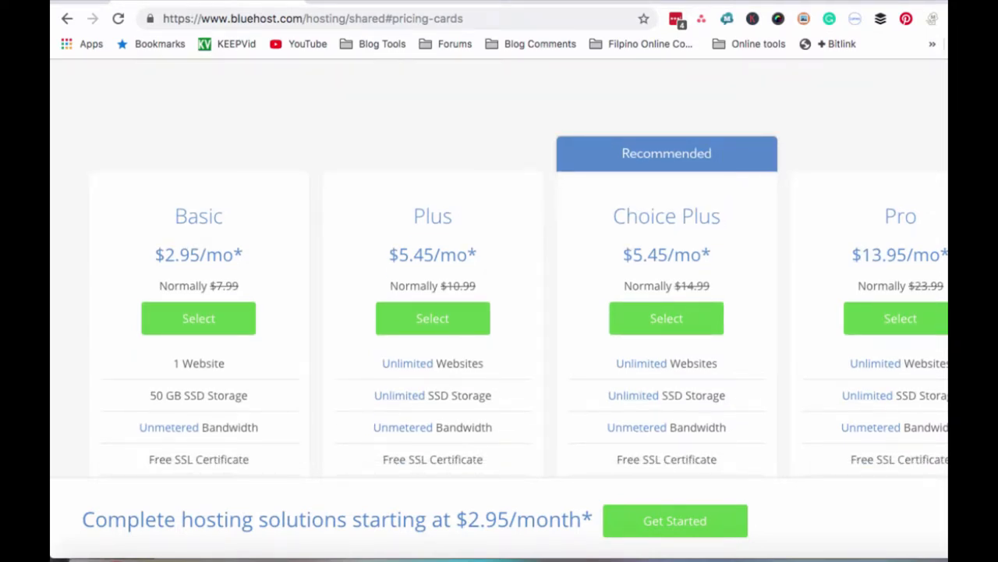
scroll("down", 3)
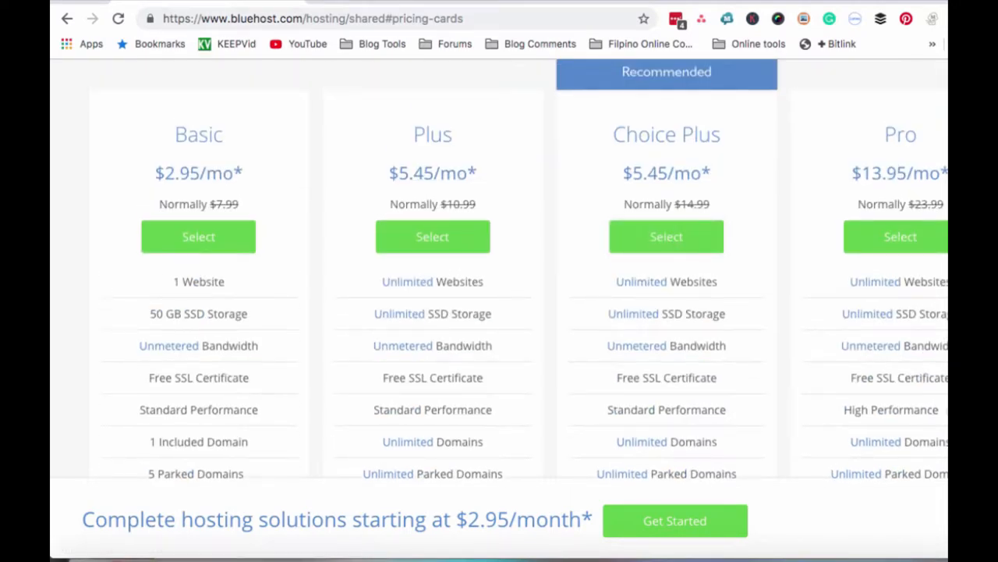
scroll("down", 3)
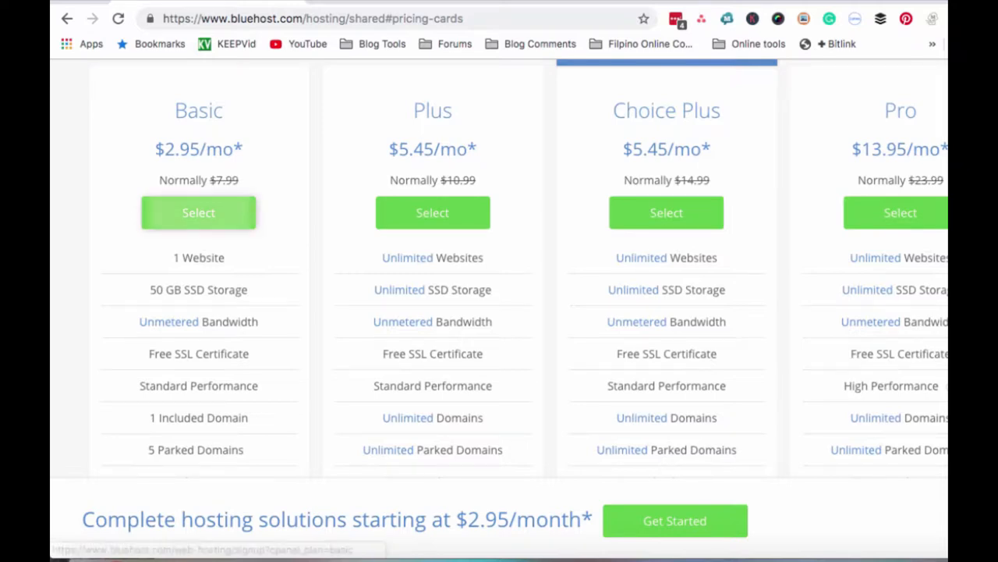
scroll("down", 3)
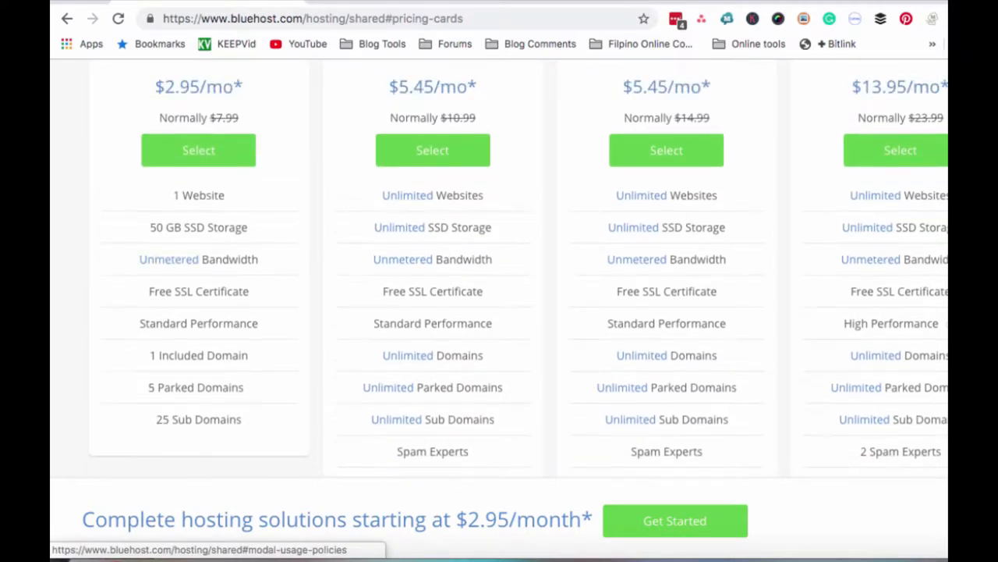
scroll("down", 3)
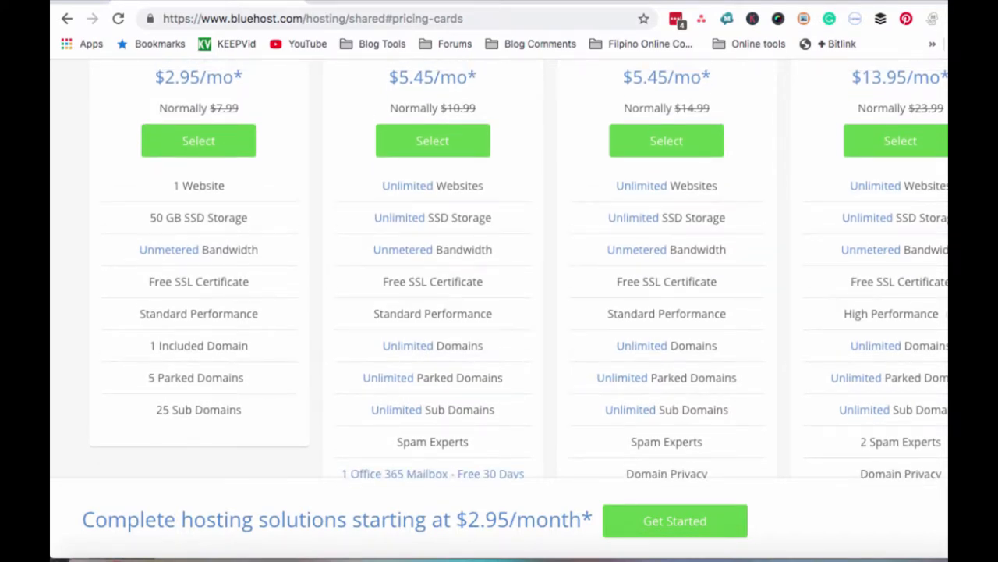
scroll("up", 3)
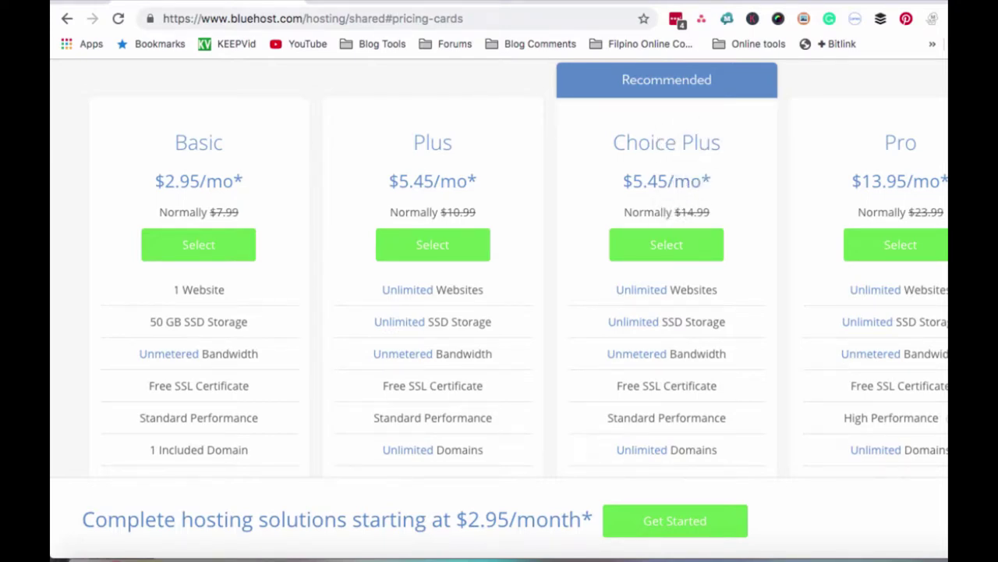
mouse_move(666, 240)
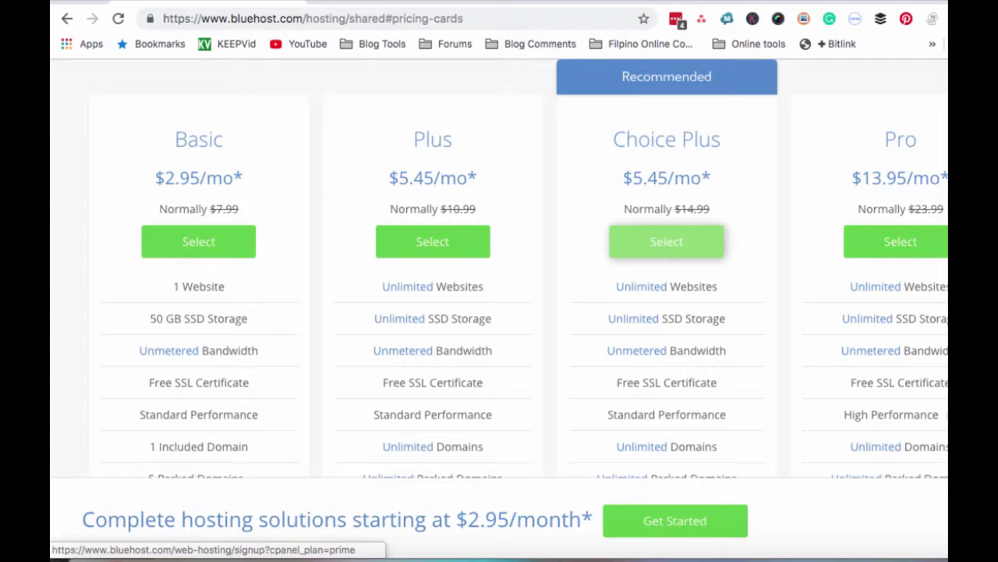
scroll("up", 3)
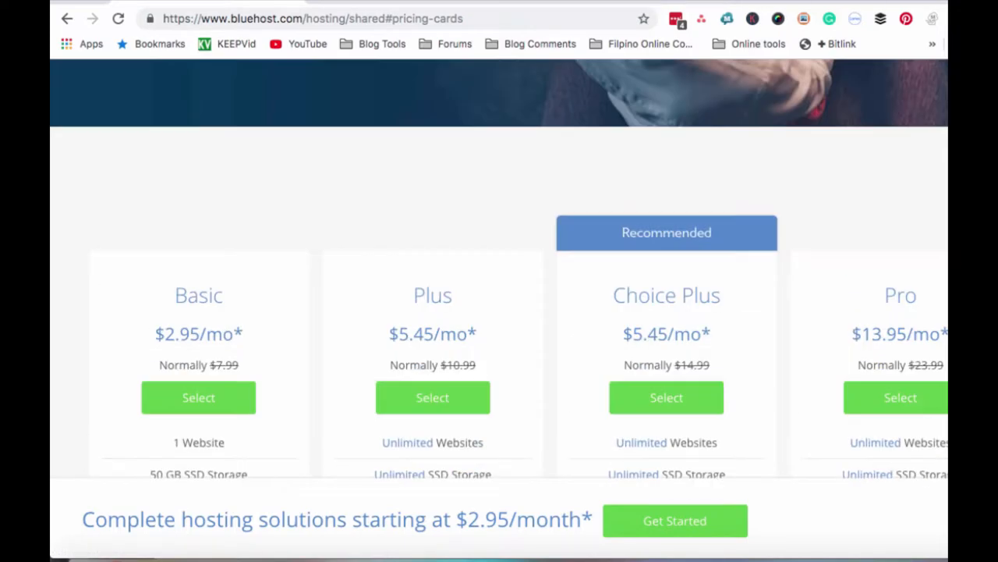
scroll("down", 3)
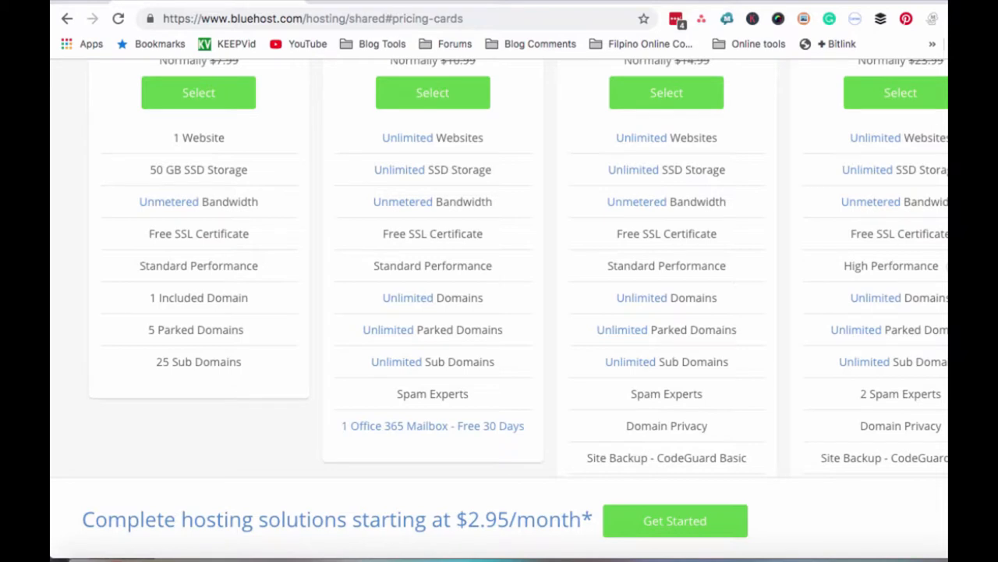
double_click(641, 138)
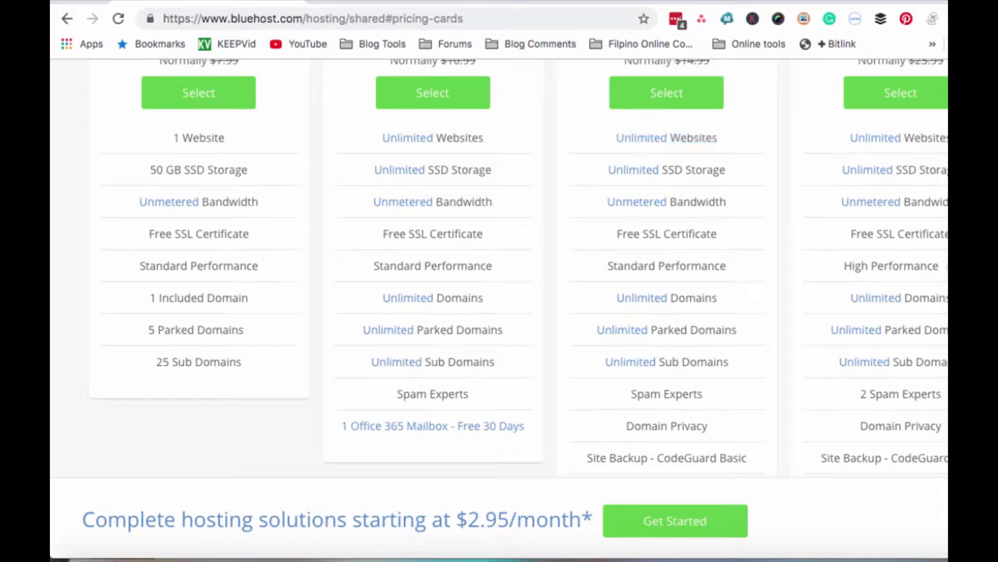
double_click(666, 234)
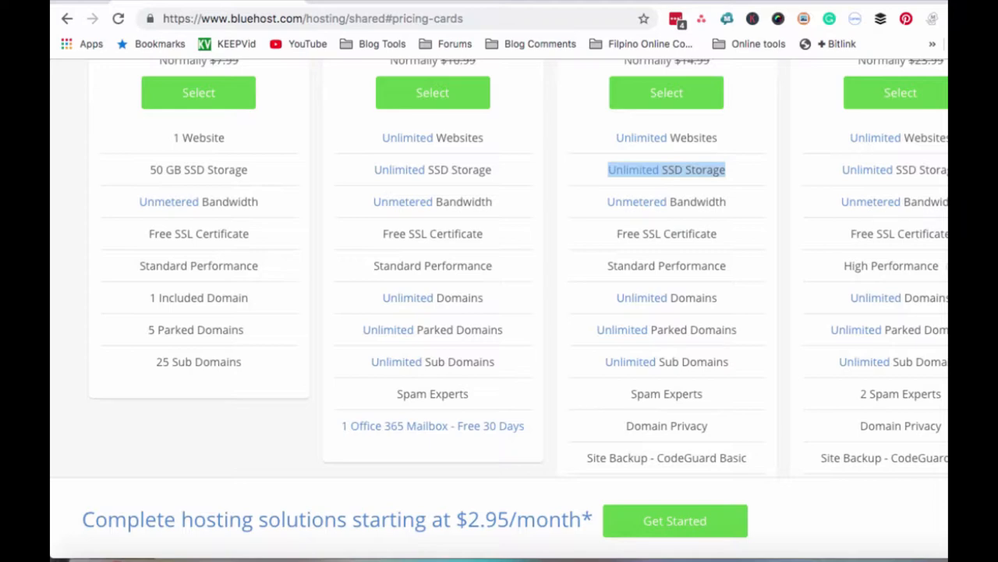
scroll("down", 3)
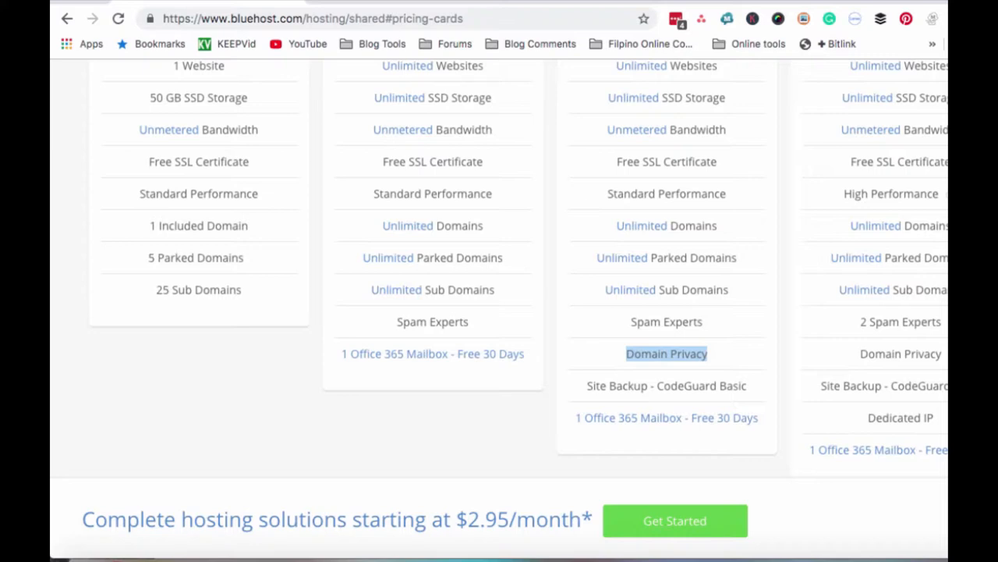
scroll("down", 3)
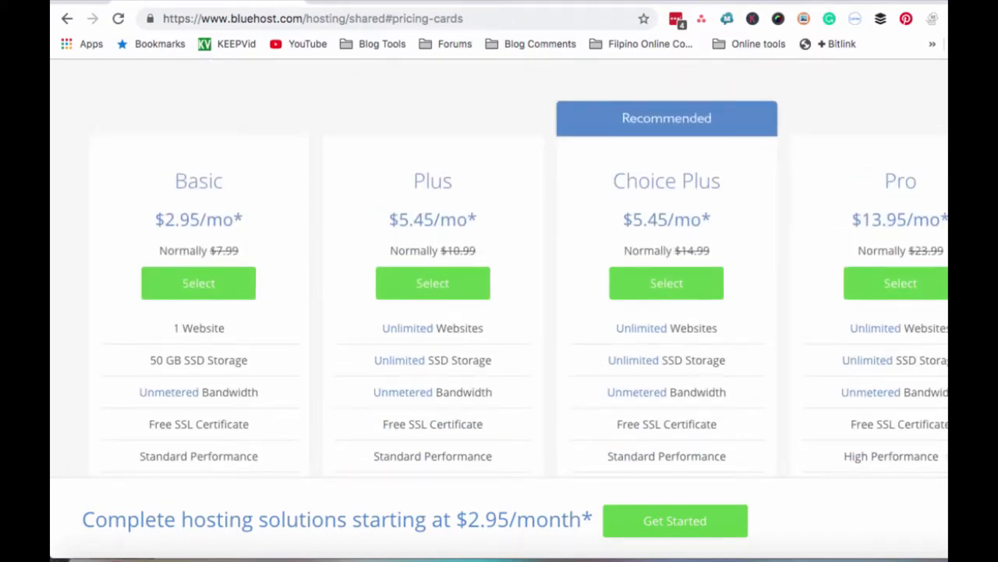
- Select the Choice Plus plan to proceed to the domain setup step
left_click(666, 284)
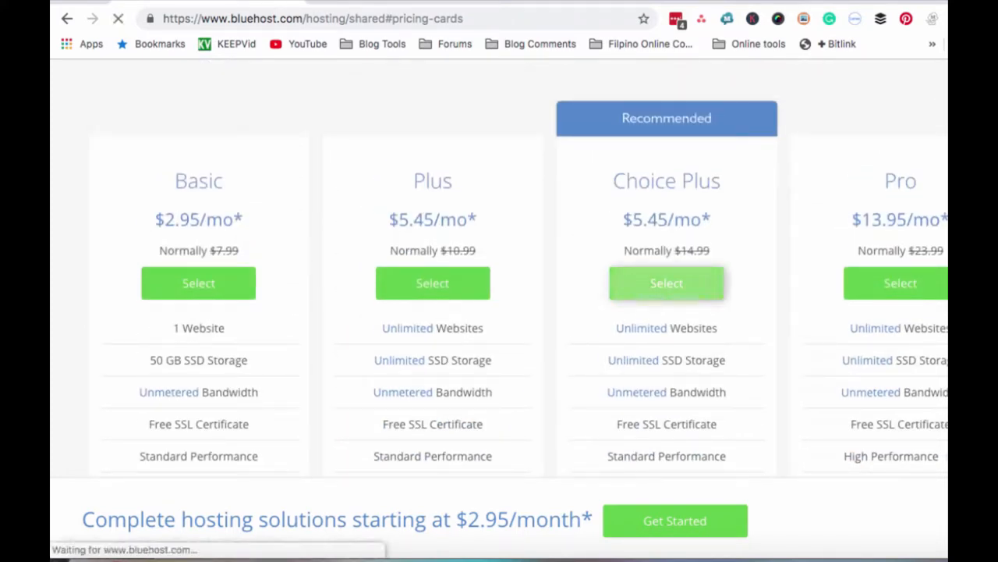
left_click(666, 283)
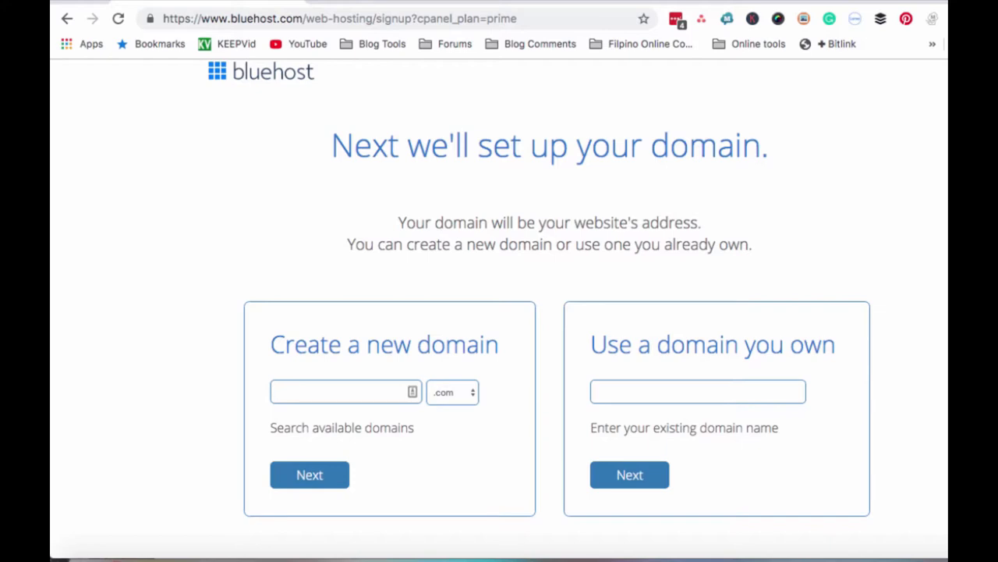
- Enter 'myitworksphilippiness' as the new .com domain name
left_click(343, 392)
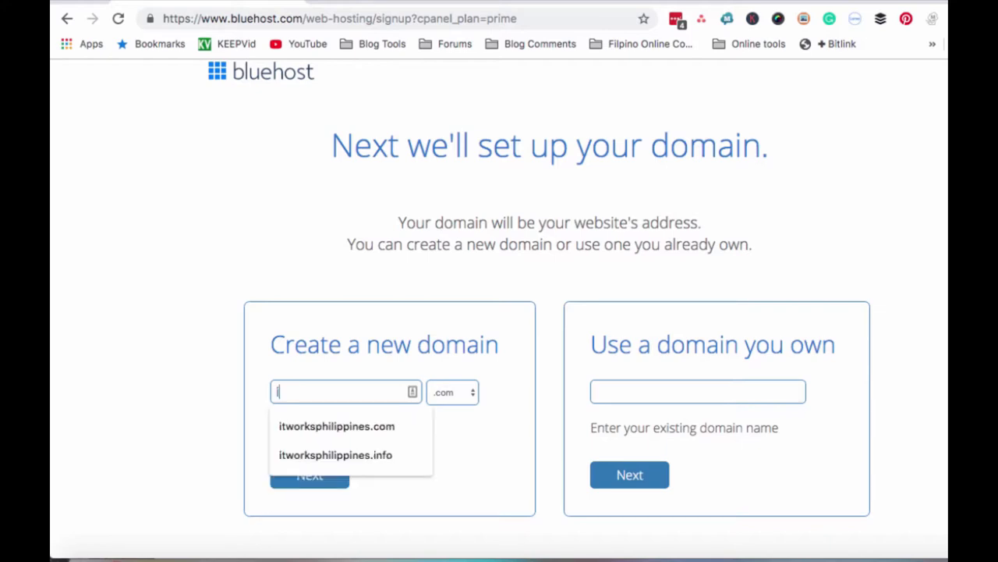
type("itworks")
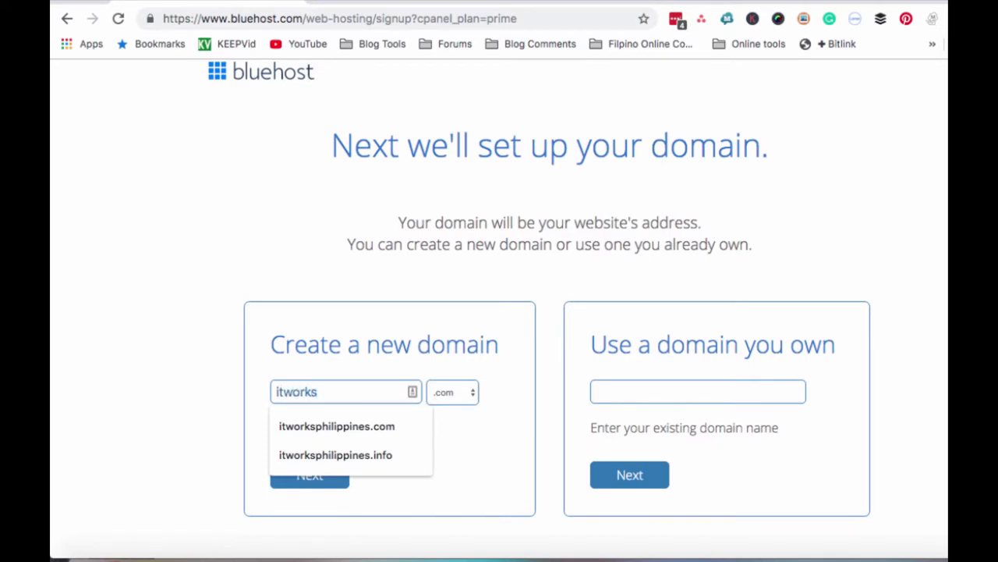
type("philipp")
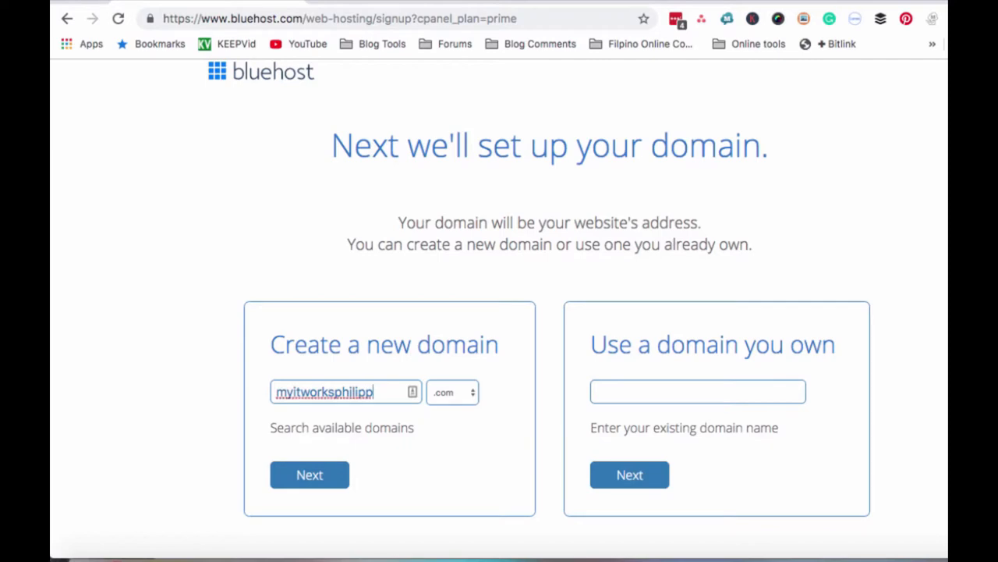
type("in")
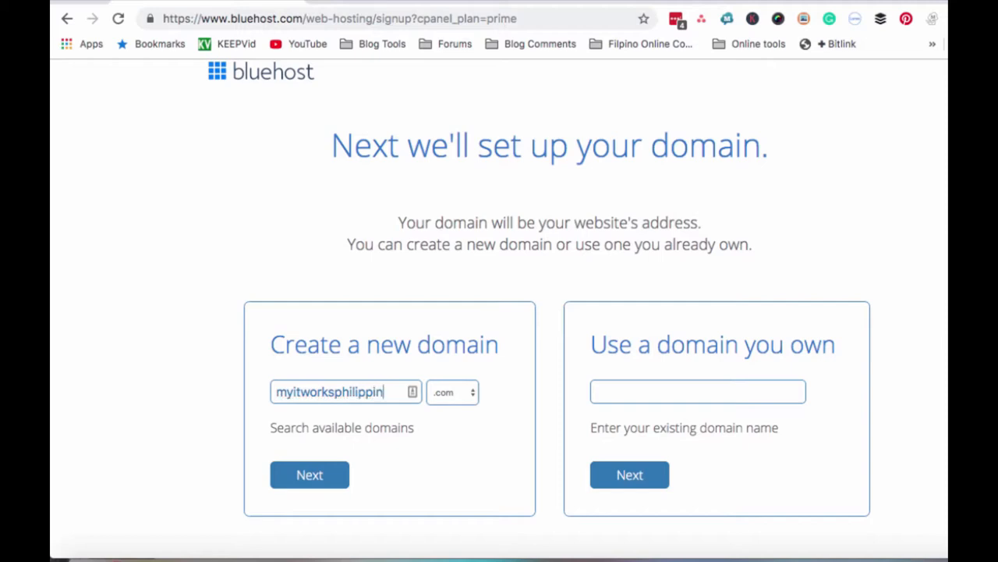
type("ess")
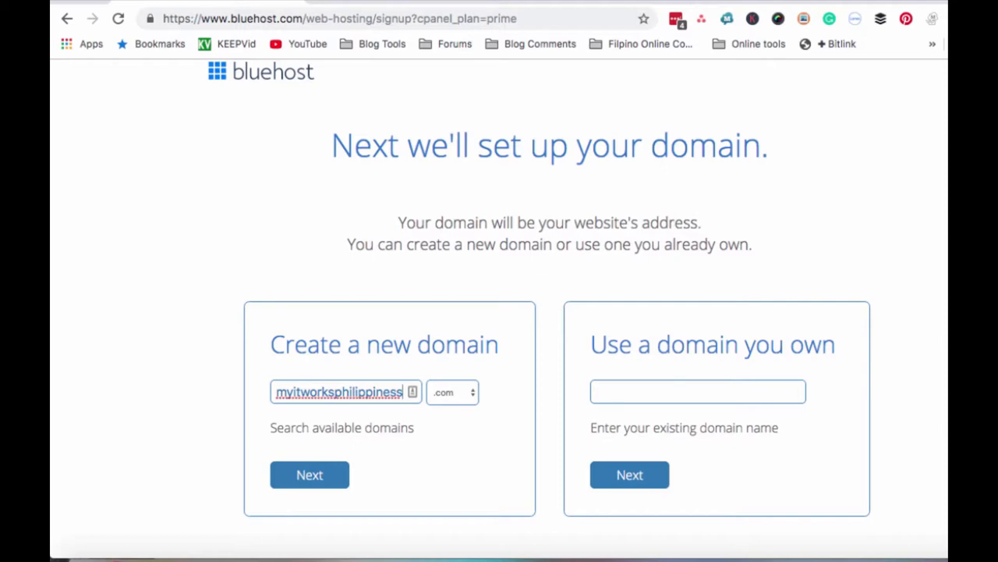
left_click(452, 393)
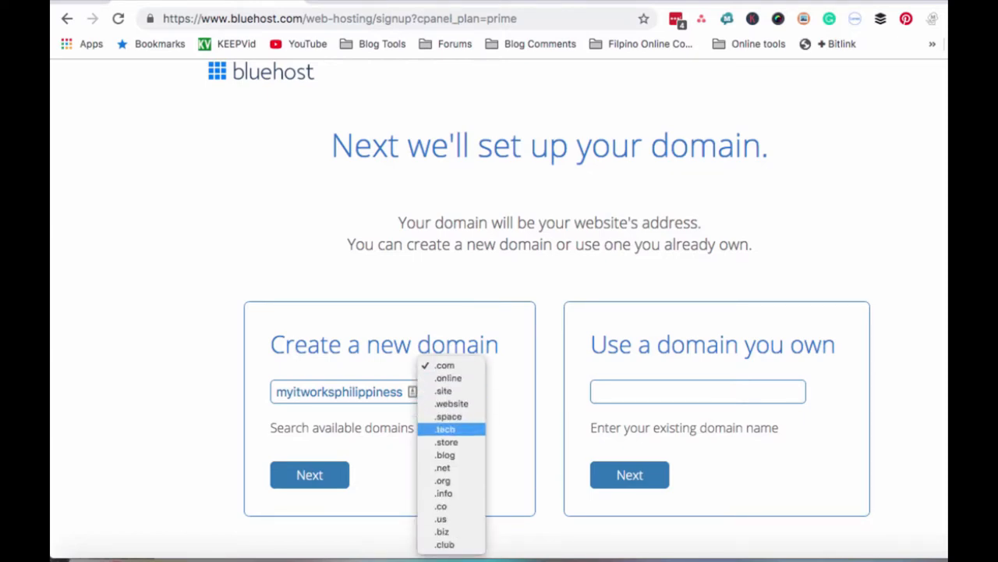
mouse_move(449, 365)
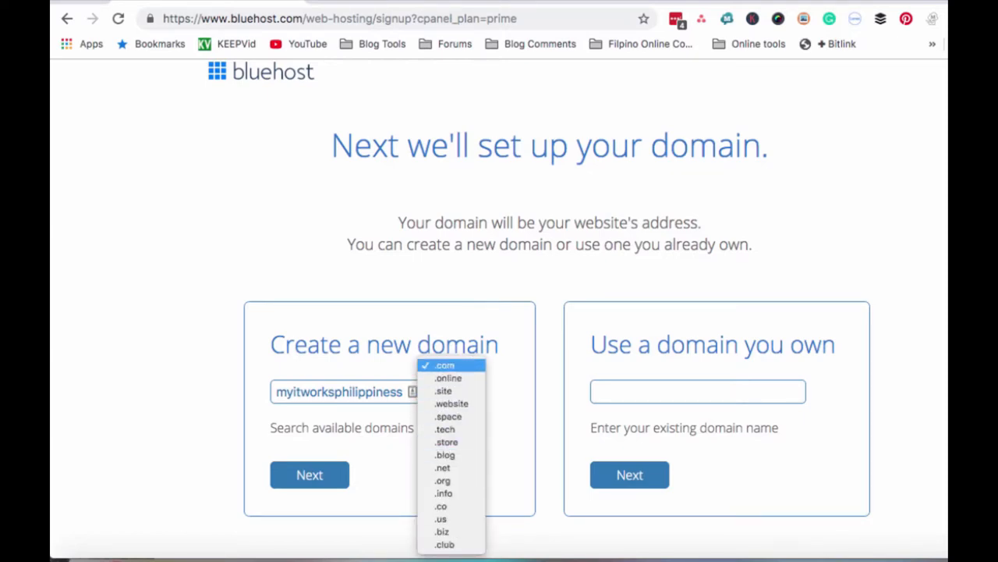
mouse_move(449, 429)
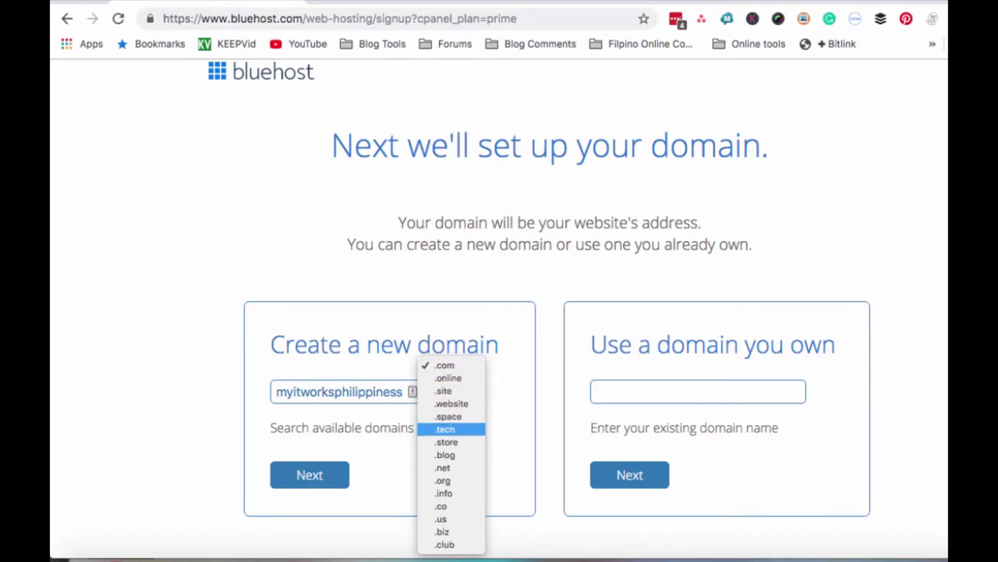
mouse_move(453, 518)
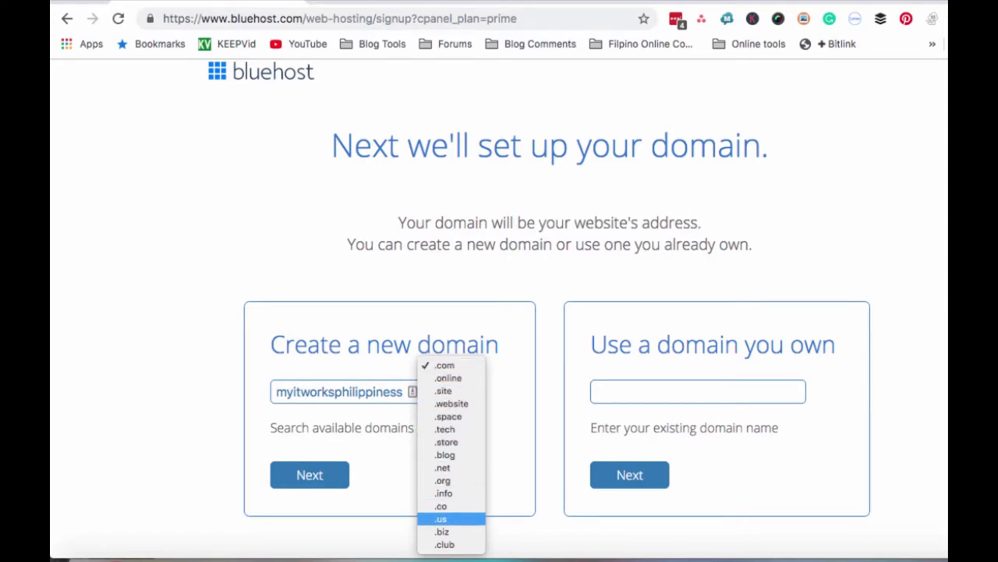
mouse_move(443, 468)
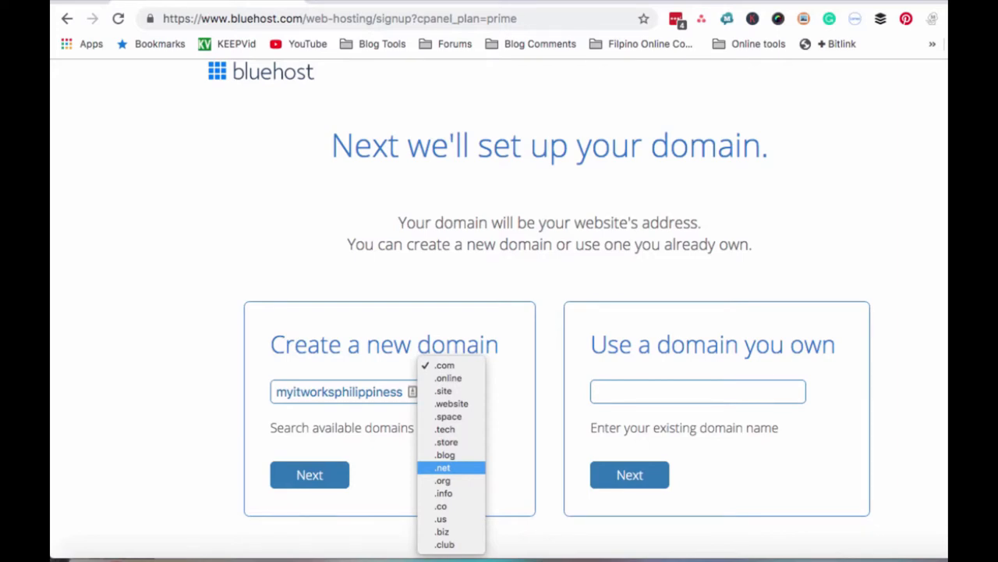
left_click(443, 468)
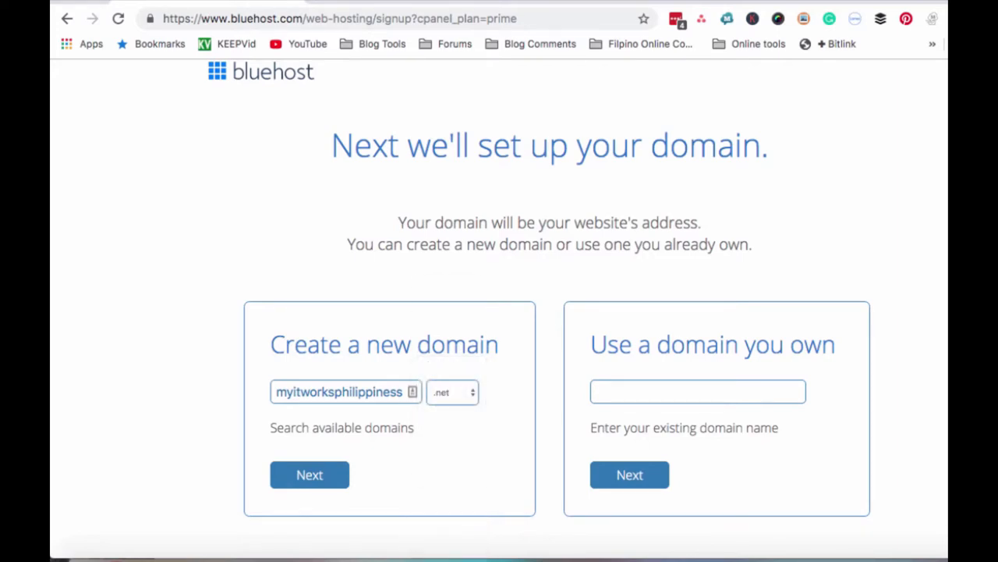
left_click(453, 393)
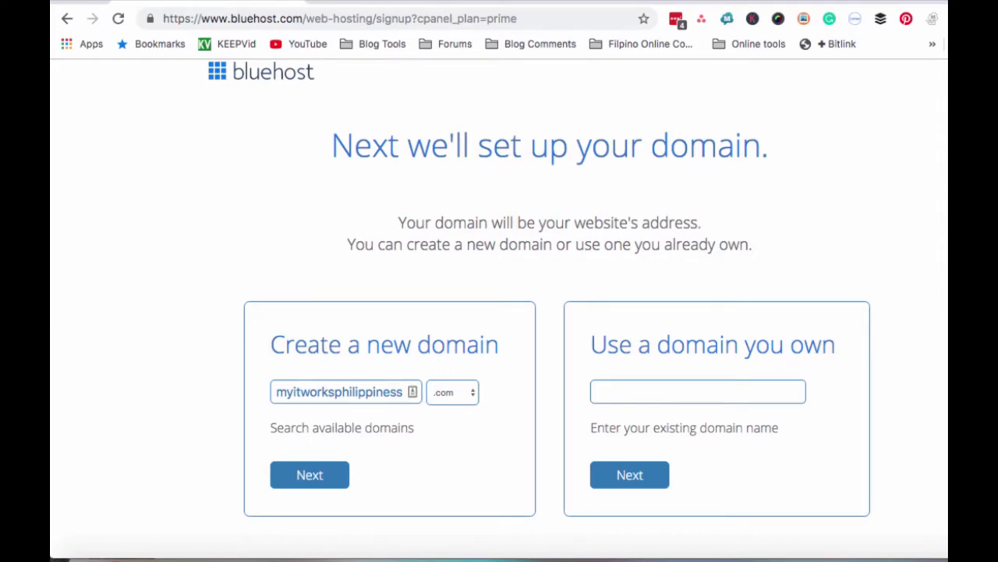
left_click(698, 390)
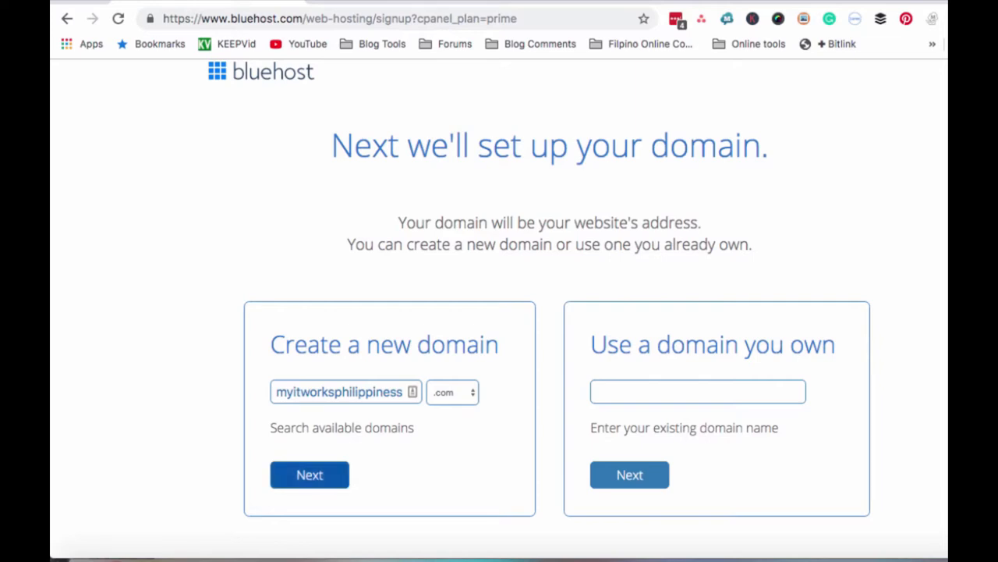
- Confirm myitworksphilippiness.com is available and reach the Account Information form
left_click(309, 474)
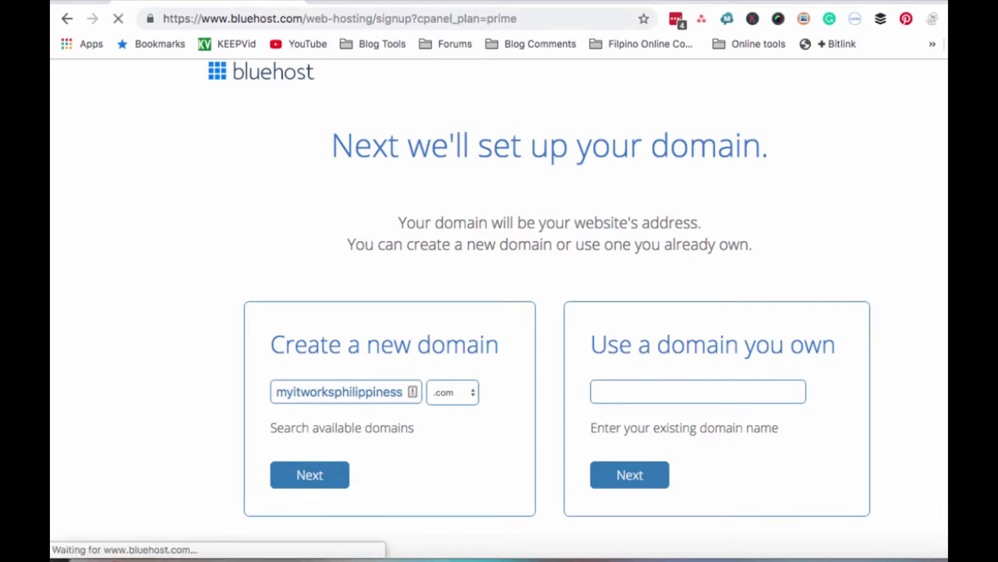
left_click(309, 474)
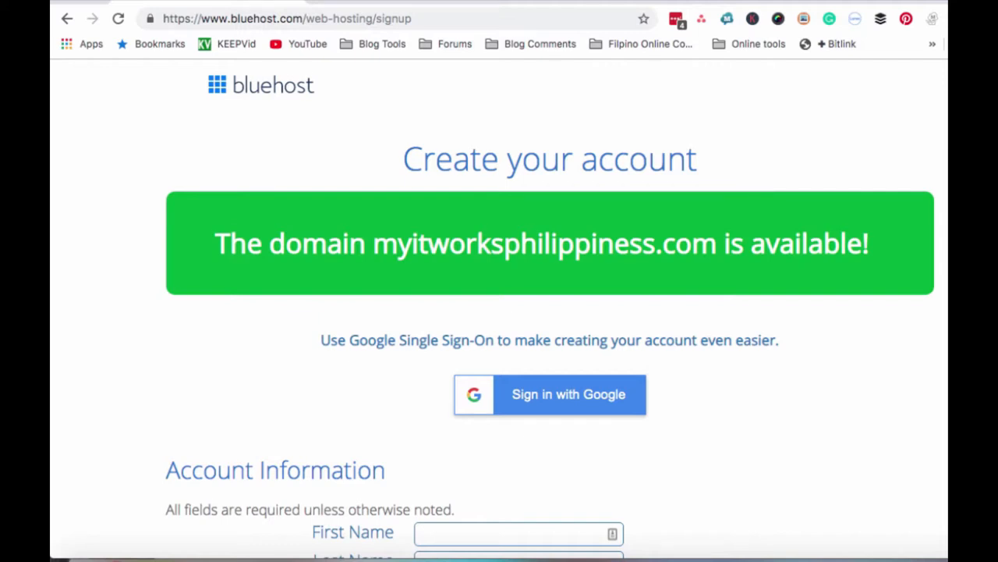
scroll("down", 3)
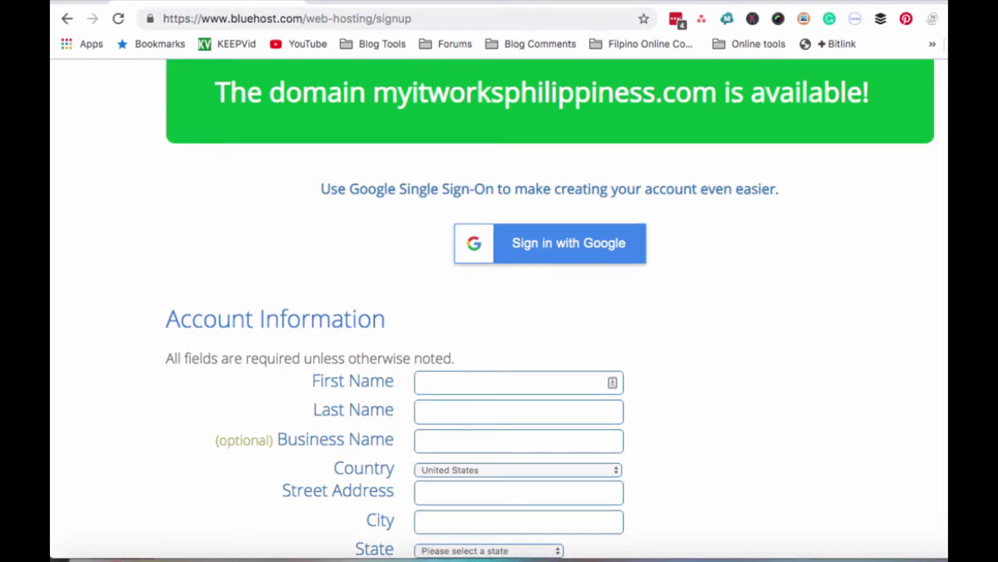
scroll("down", 3)
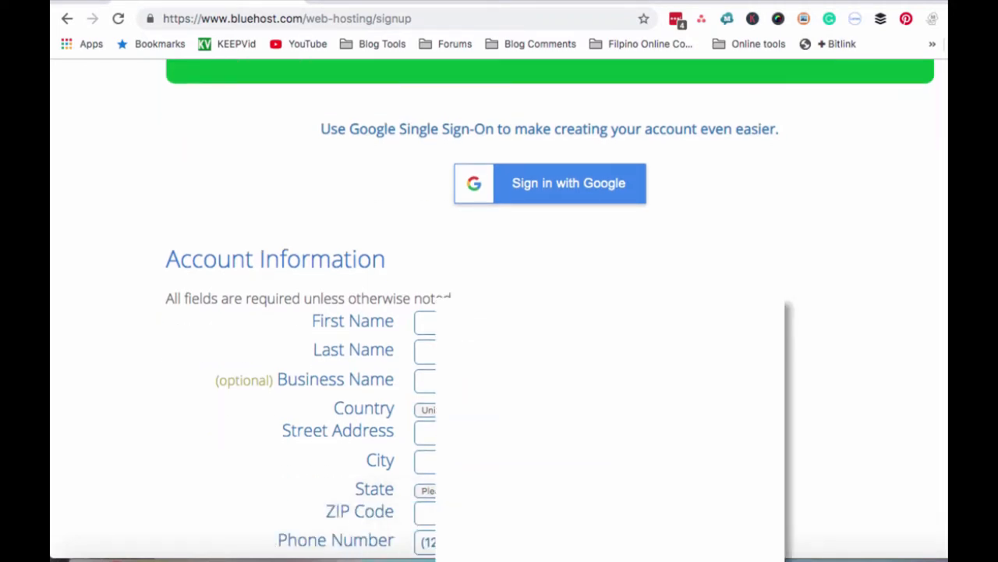
- Fill in first name 'Lo', last name 'Ga' and business name 'LG Business'
left_click(429, 322)
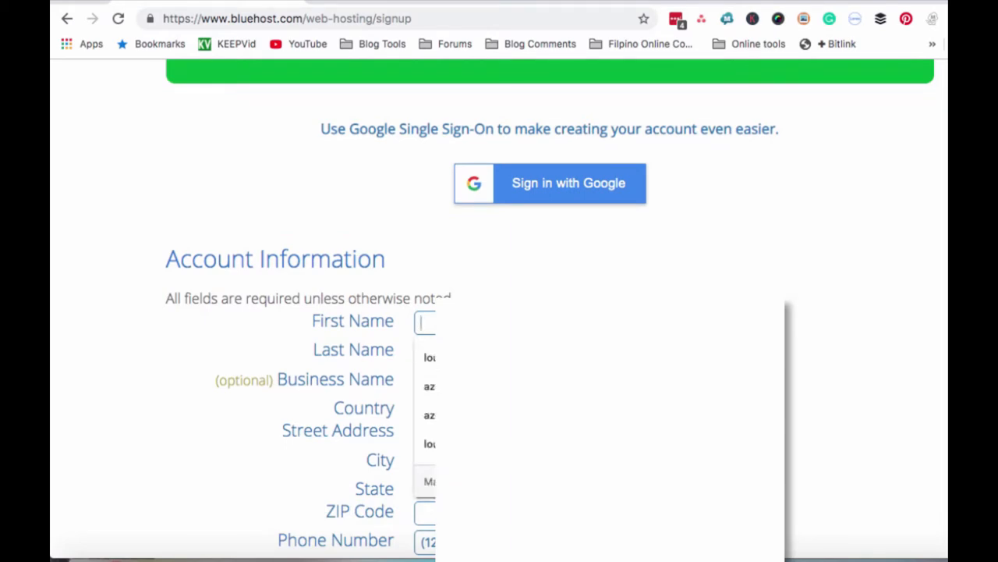
type("Lo")
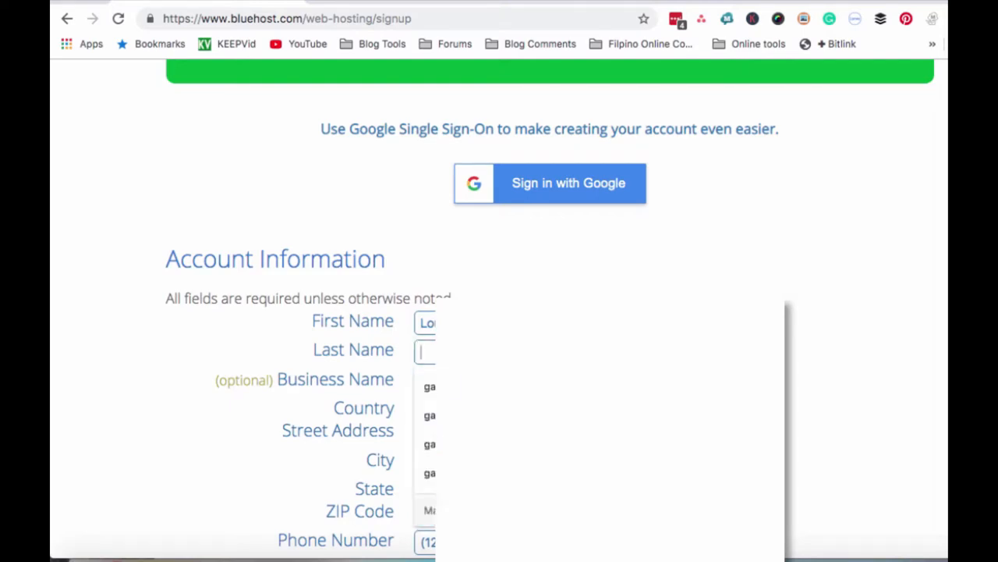
type("Ga")
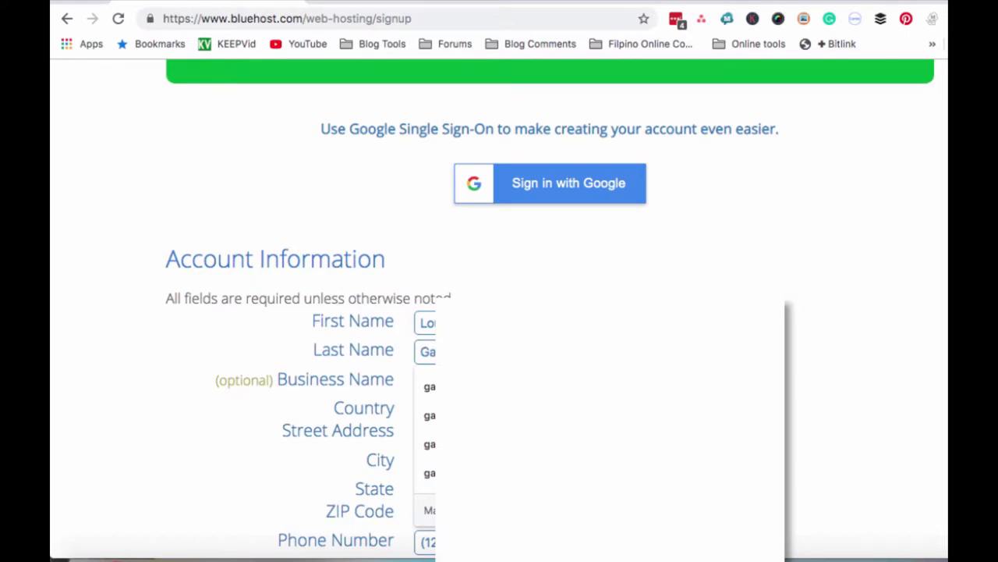
scroll("down", 3)
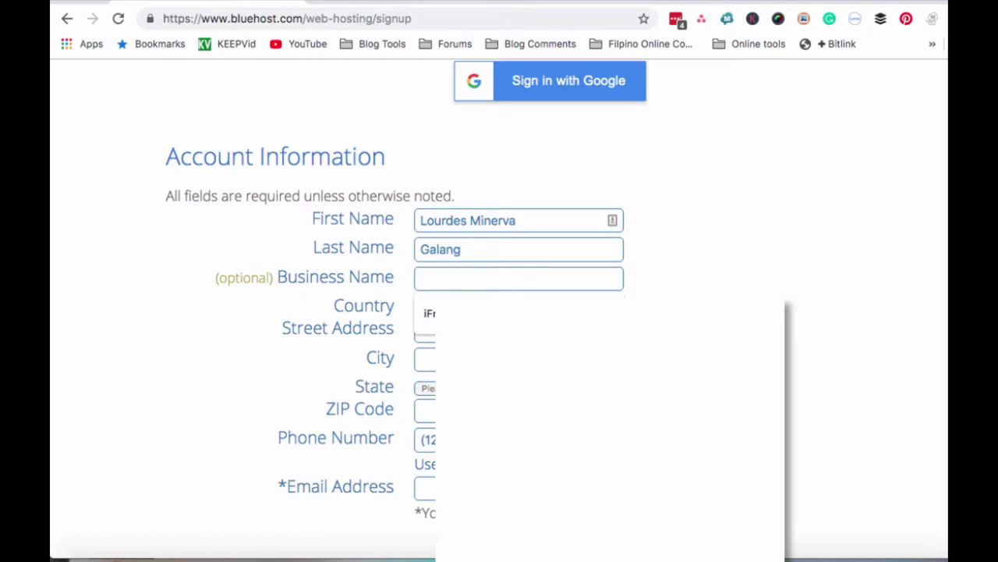
type("Lg")
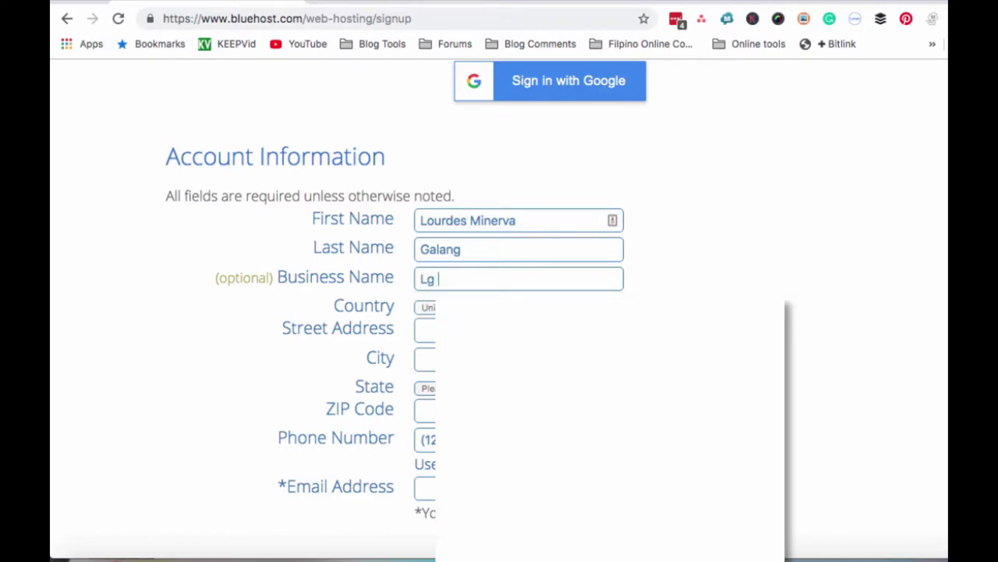
type("LG Busi")
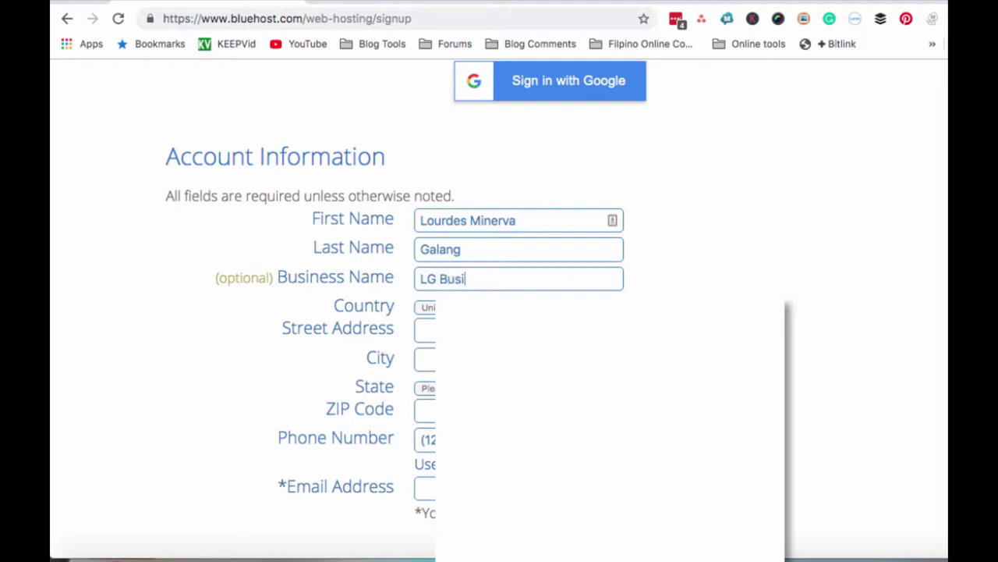
type("ness")
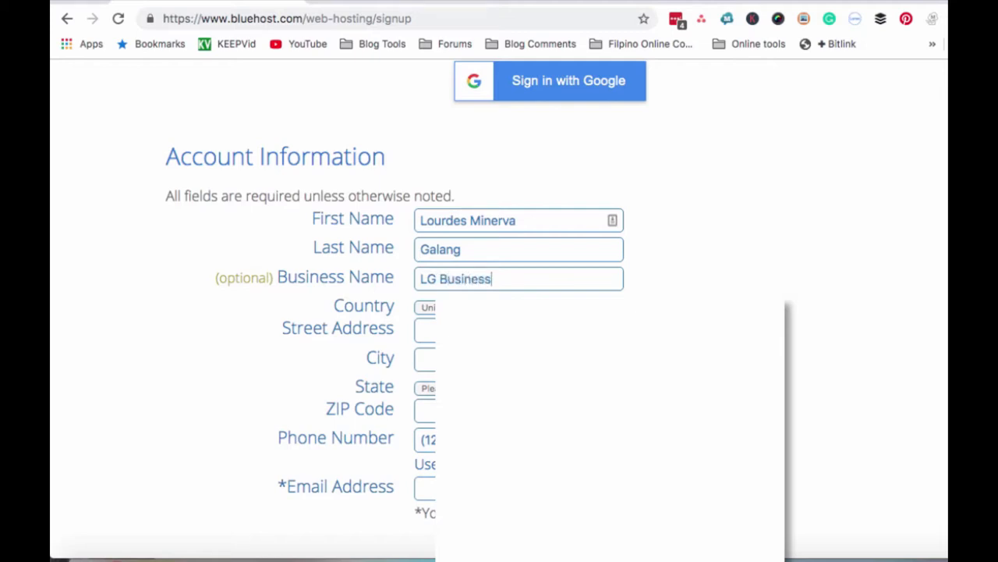
- Set the country to Philippines and complete address, city, ZIP, phone and email, reaching Package Information
left_click(429, 306)
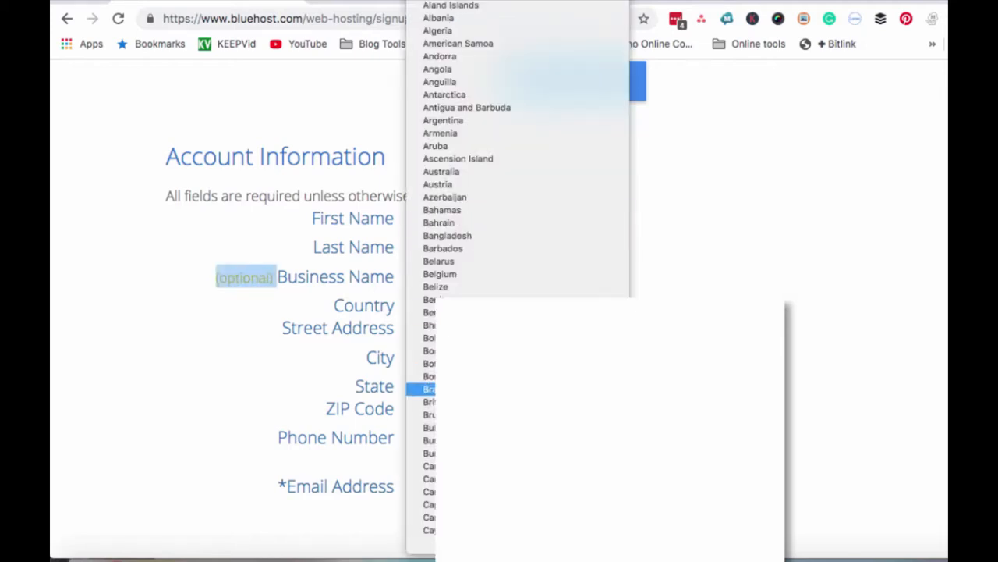
scroll("down", 3)
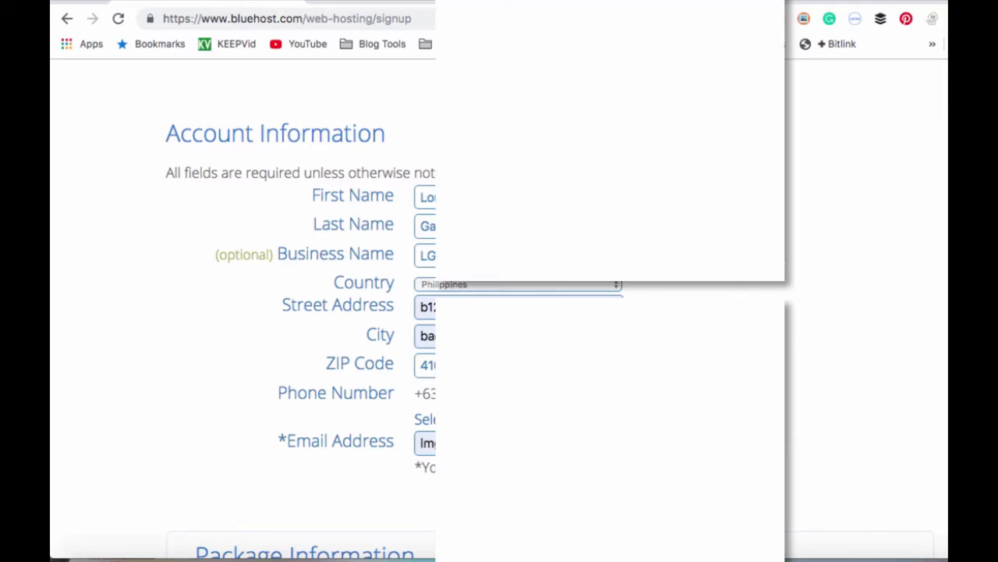
scroll("down", 3)
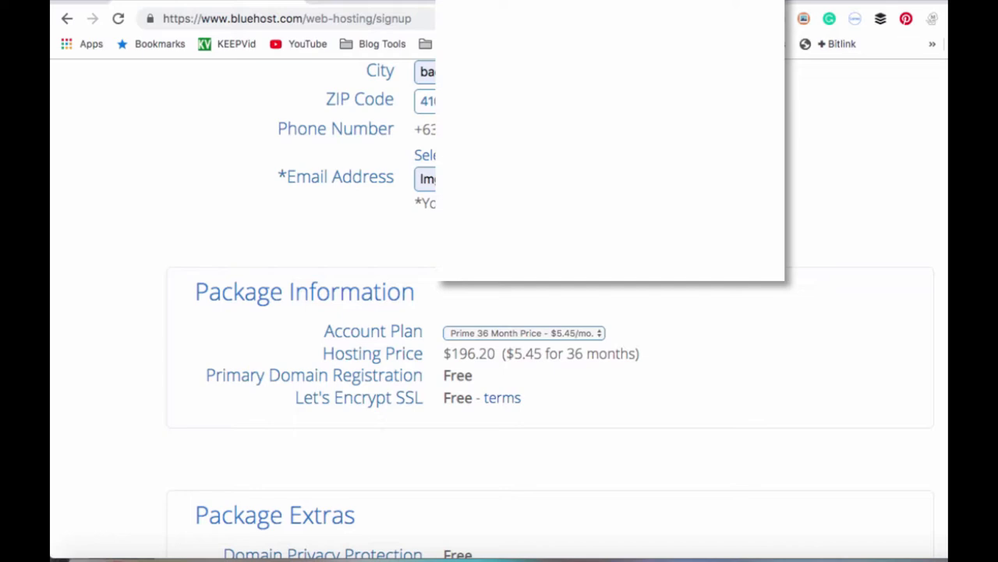
- Choose the Prime 12 Month account plan at $89.40 and scroll to the Package Extras
left_click(524, 332)
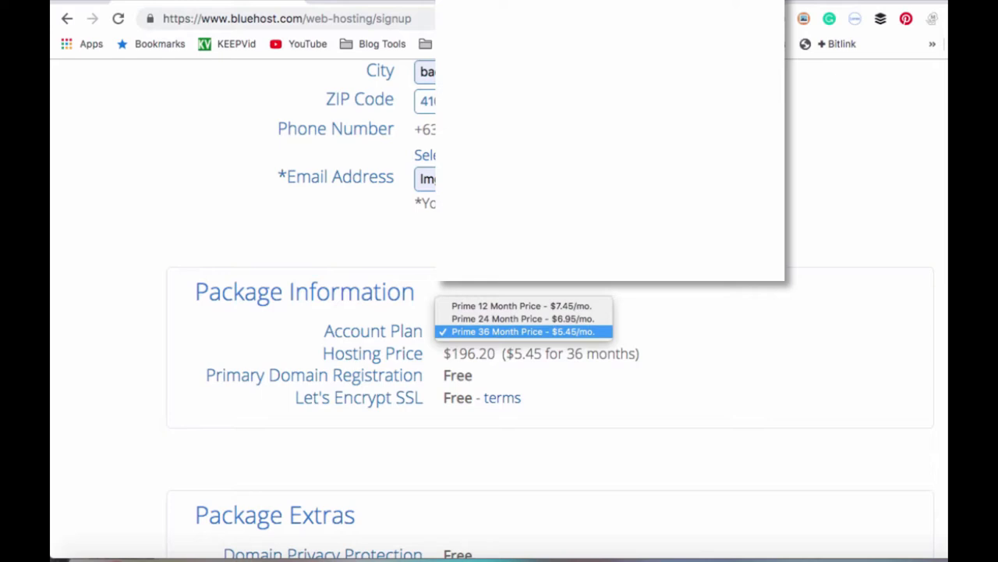
mouse_move(523, 304)
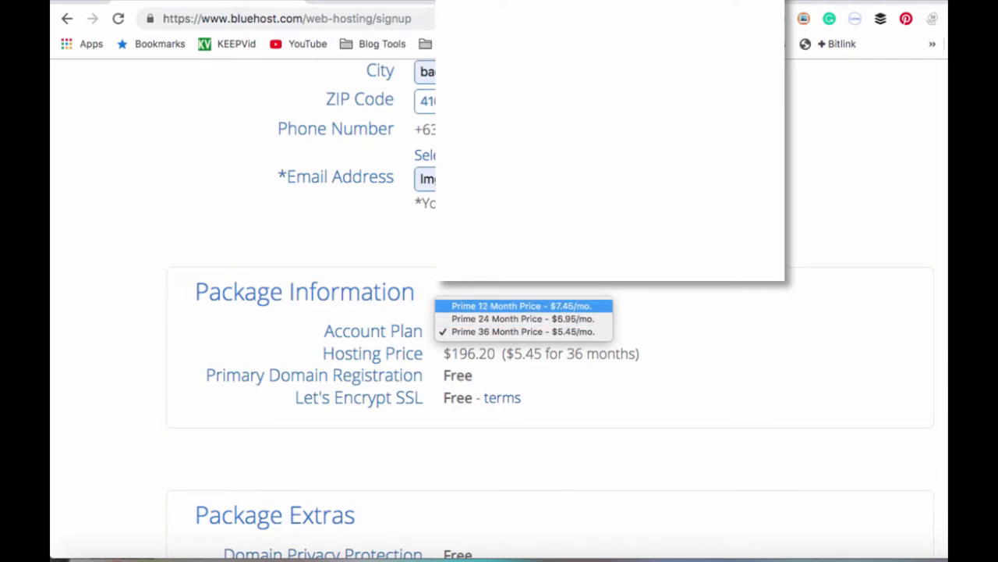
mouse_move(523, 318)
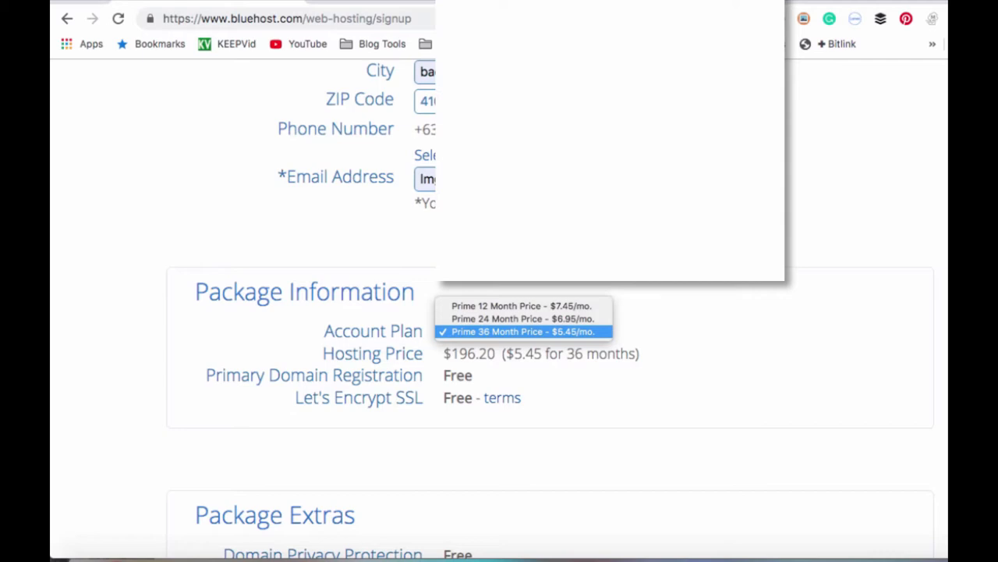
mouse_move(521, 306)
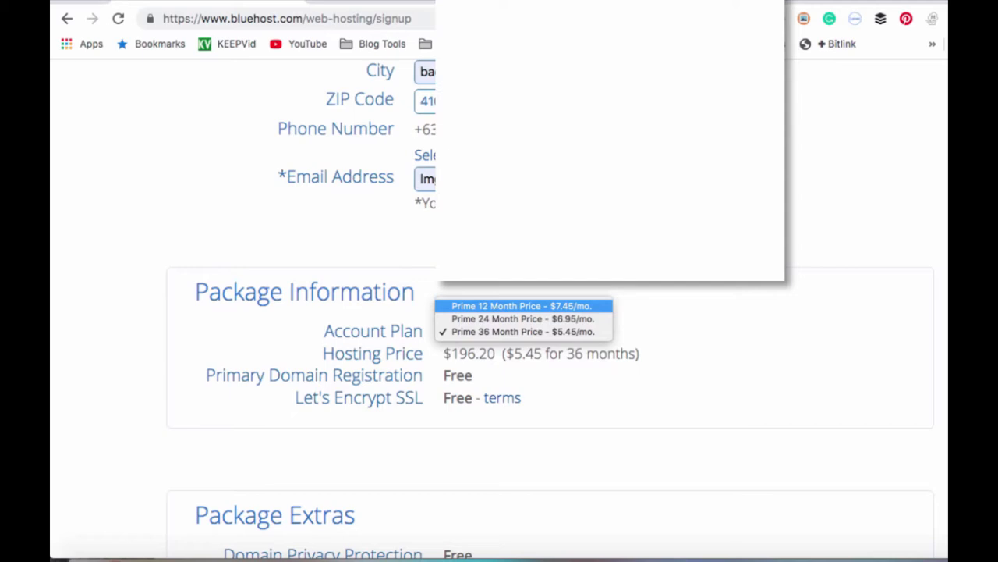
left_click(520, 306)
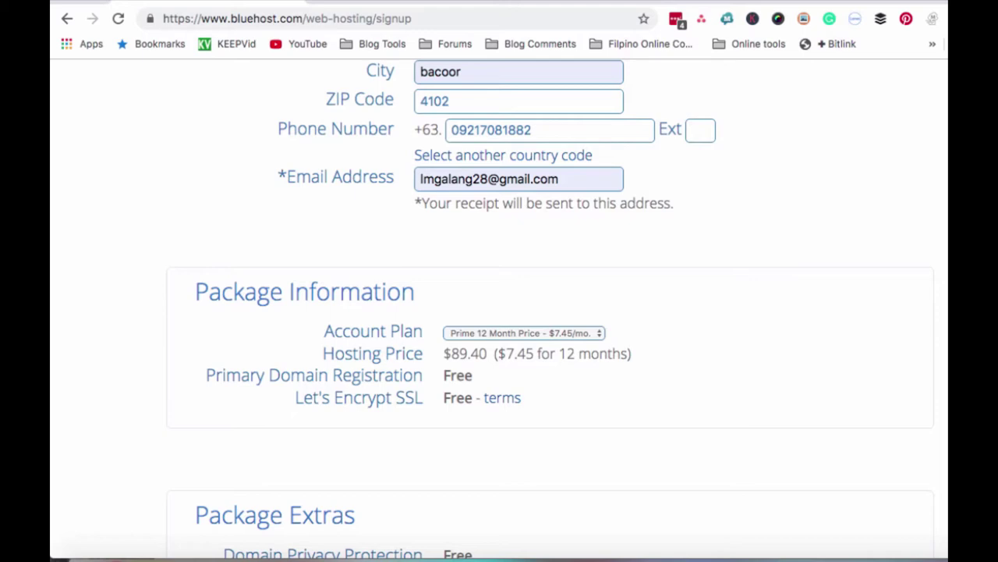
left_click(523, 334)
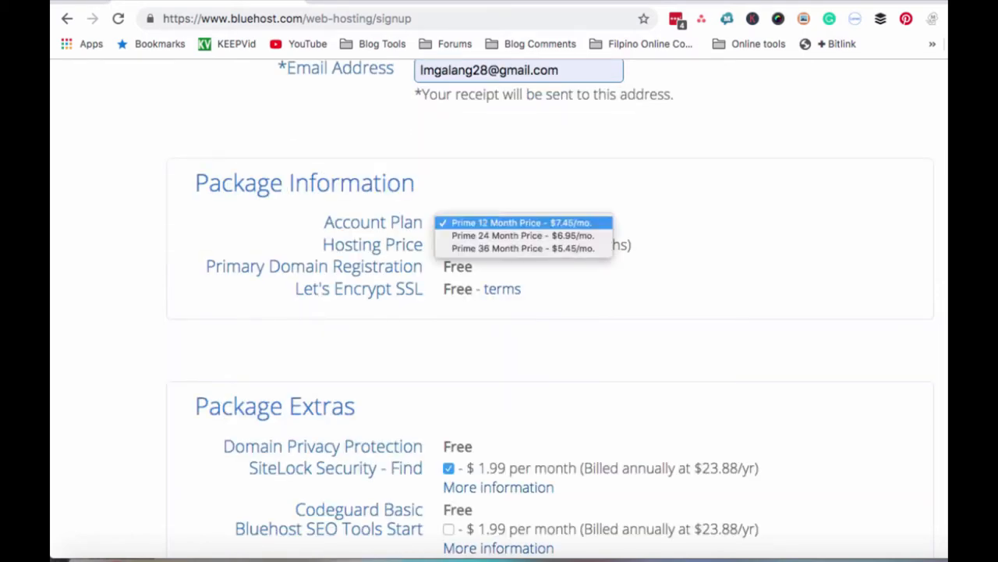
left_click(524, 222)
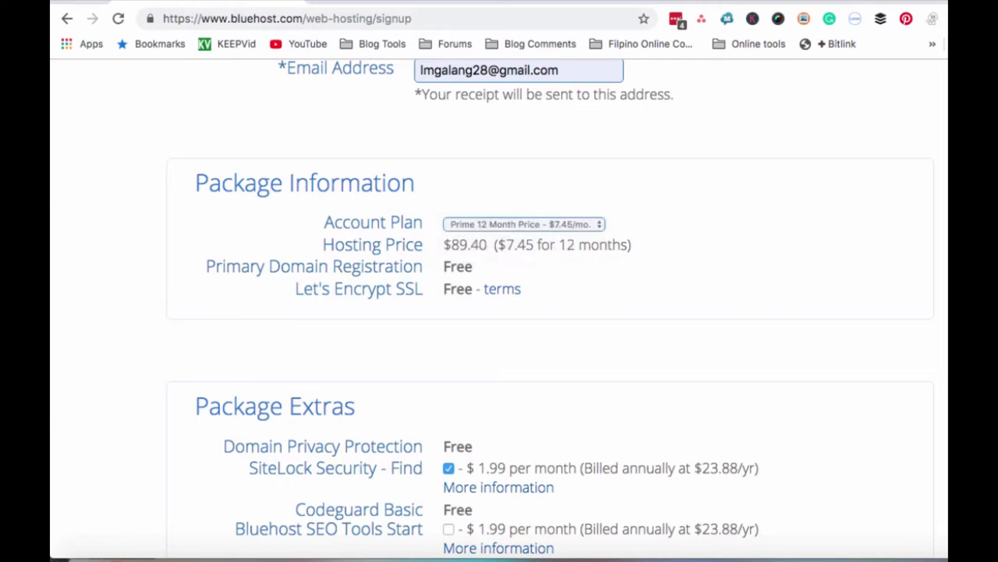
scroll("down", 3)
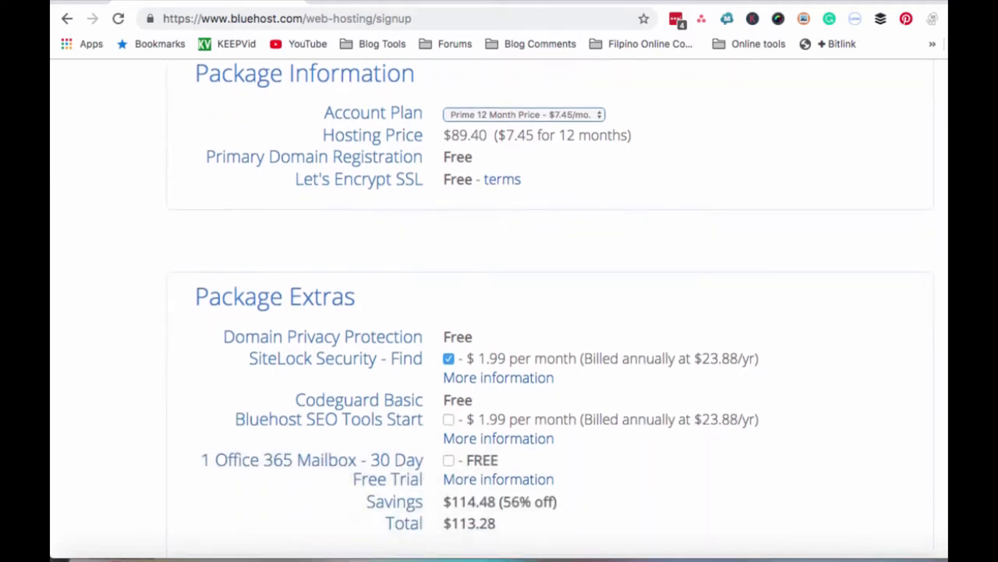
scroll("down", 3)
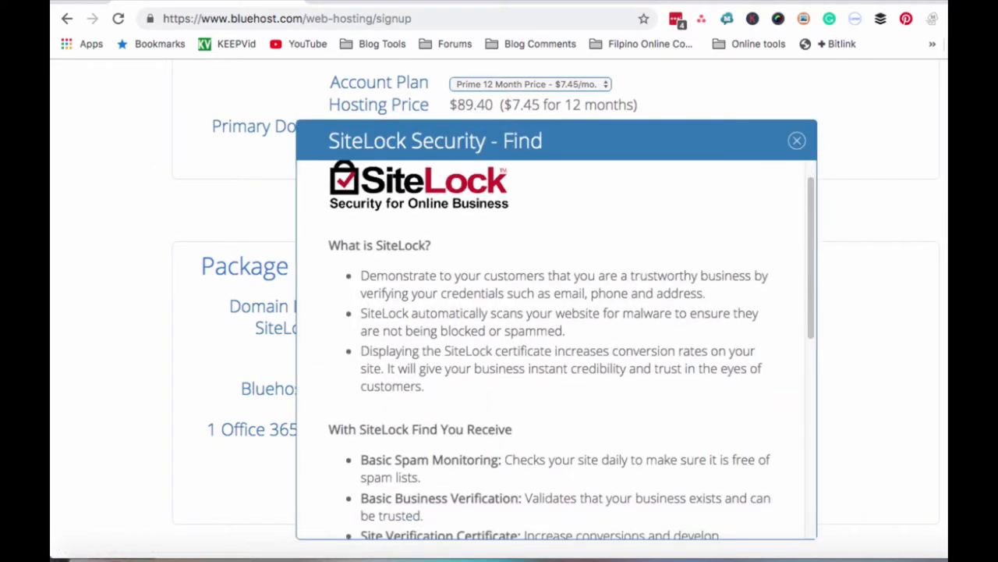
- Review the SiteLock Security details and check the site's connection security info
scroll("down", 3)
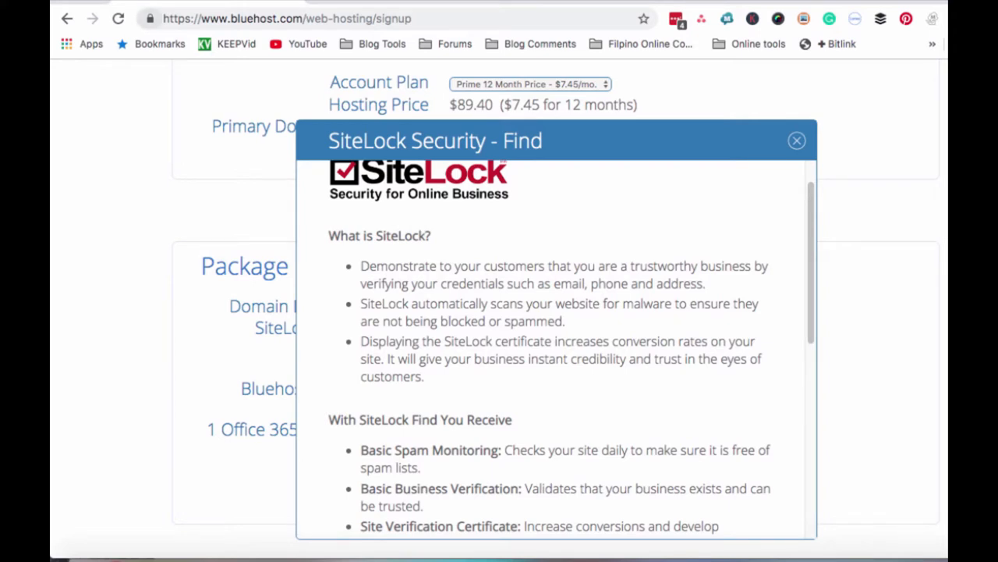
left_click(147, 18)
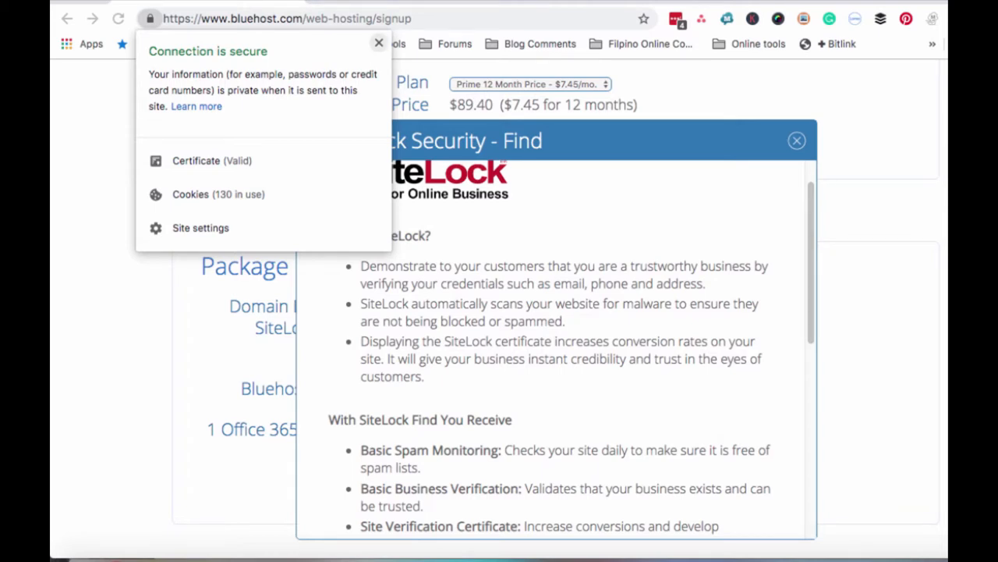
left_click(377, 42)
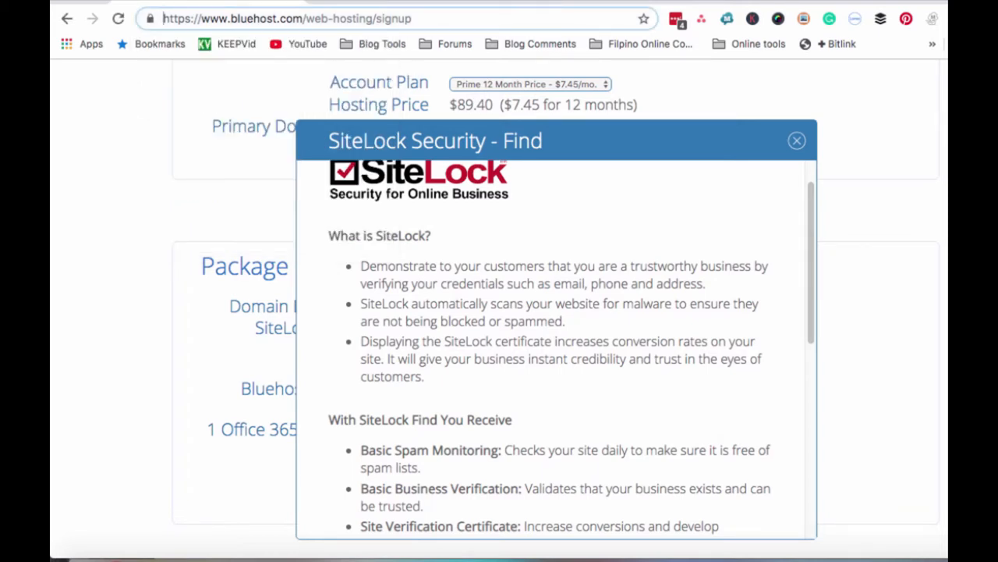
- Cancel the form resubmission prompt and close the SiteLock details, keeping SiteLock at $1.99/month
left_click(796, 140)
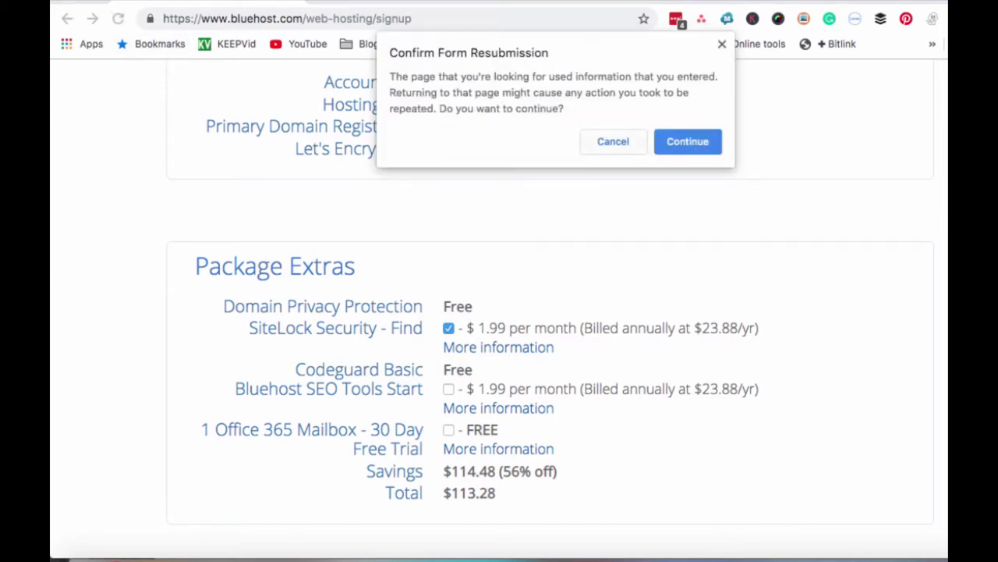
left_click(688, 140)
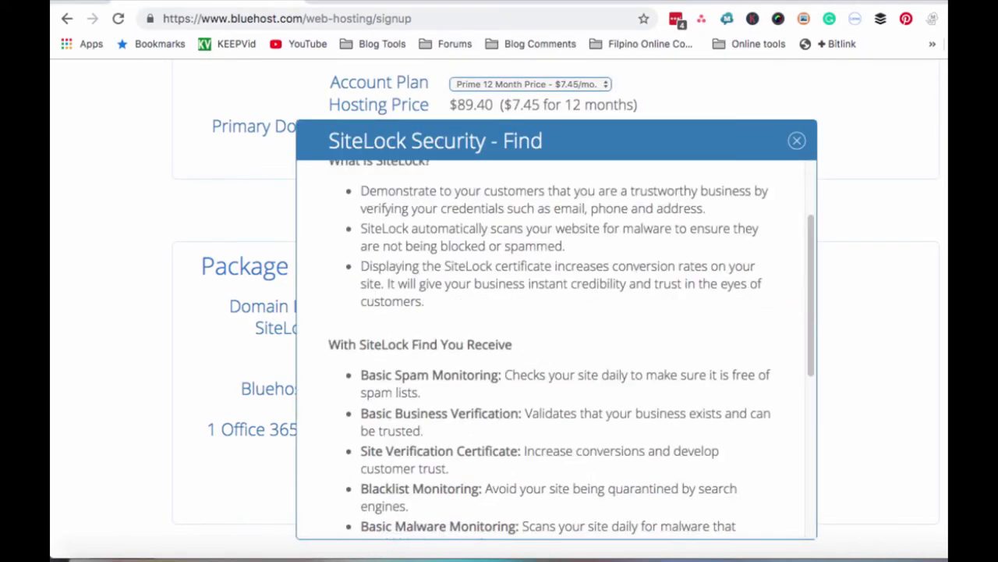
scroll("down", 3)
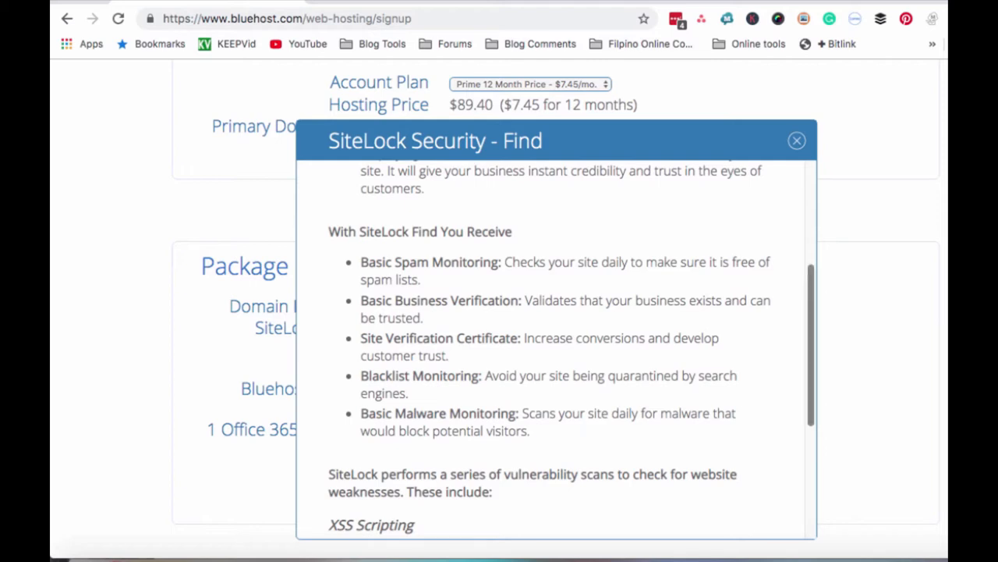
left_click(795, 140)
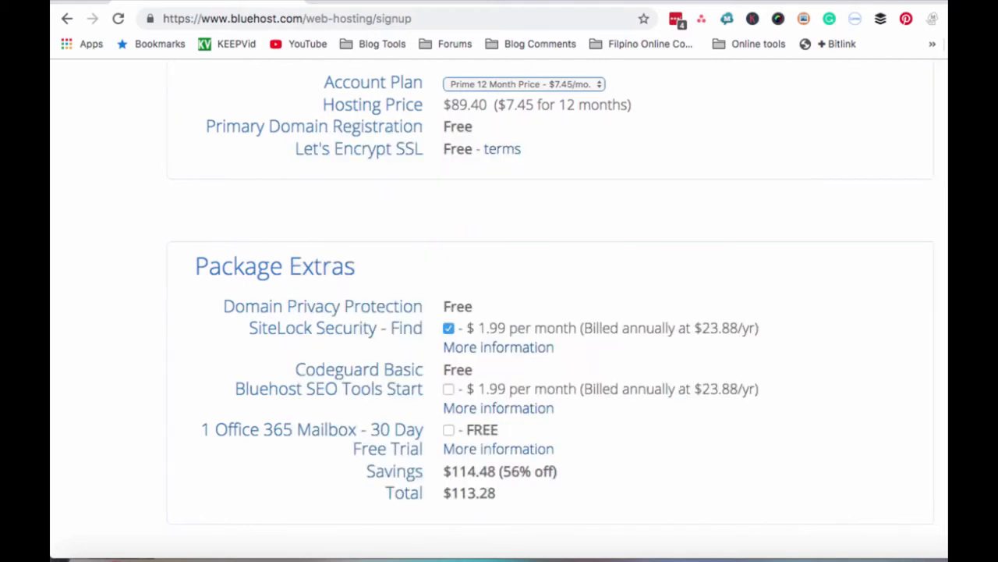
- Scroll to the Bluehost SEO Tools Start extra and view its details
scroll("down", 3)
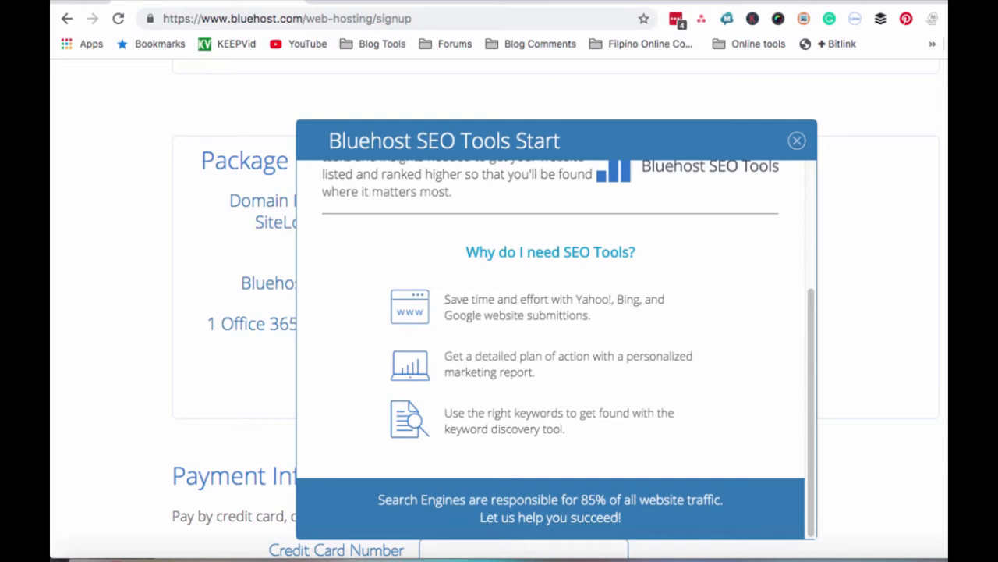
- Add SEO Tools Start to the package, raising the total to $137.16, and view the Office 365 Mailbox trial details
left_click(796, 141)
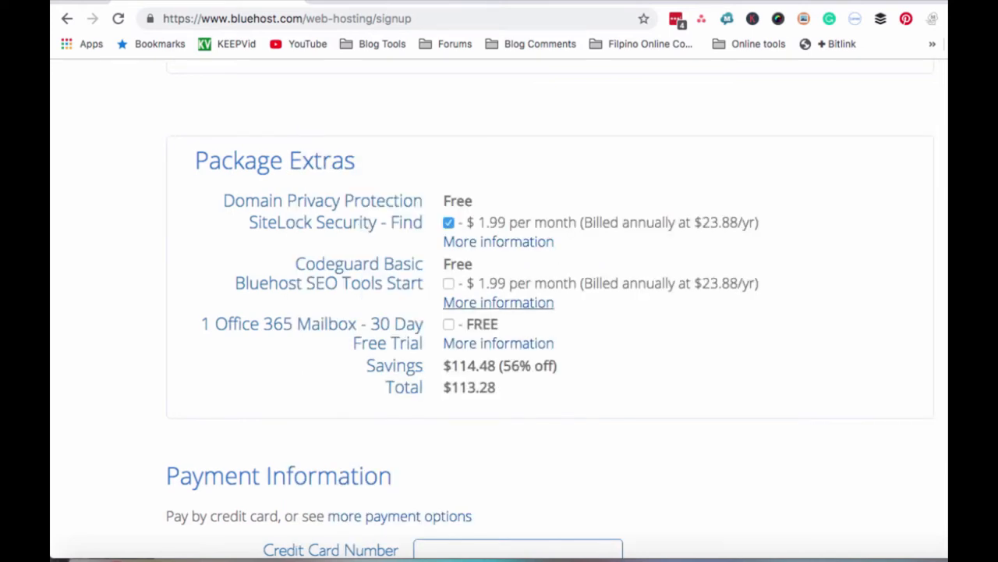
left_click(449, 284)
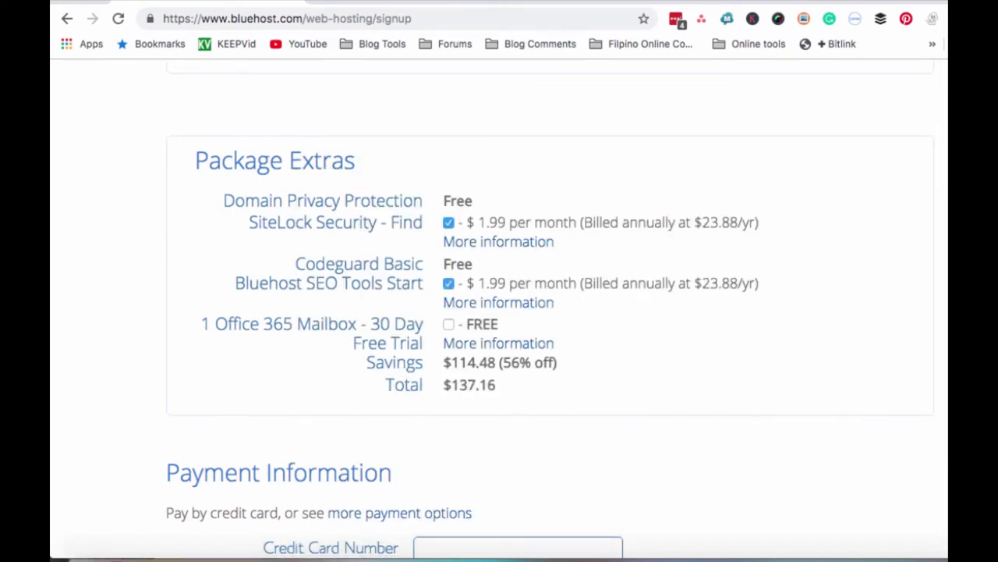
scroll("down", 3)
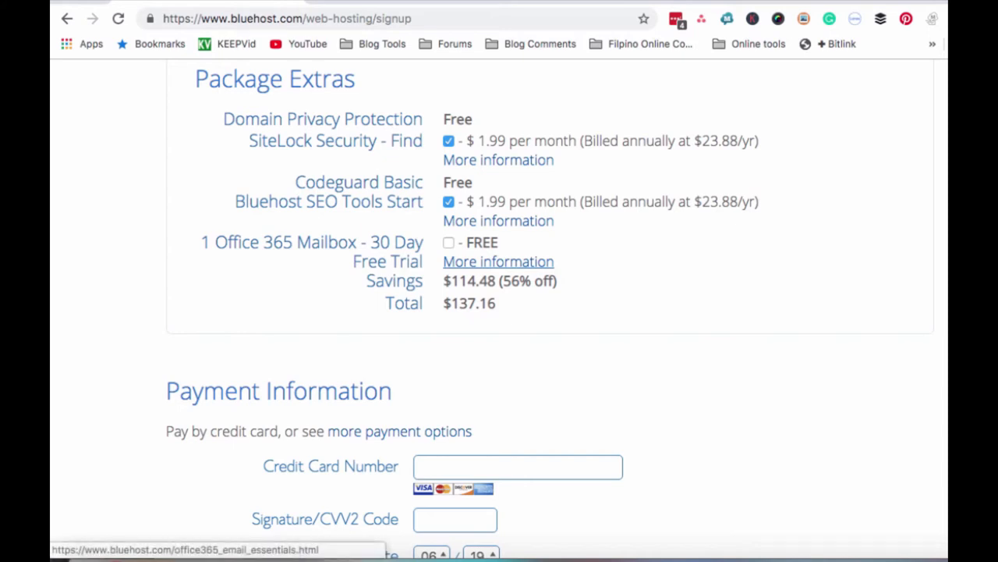
left_click(500, 262)
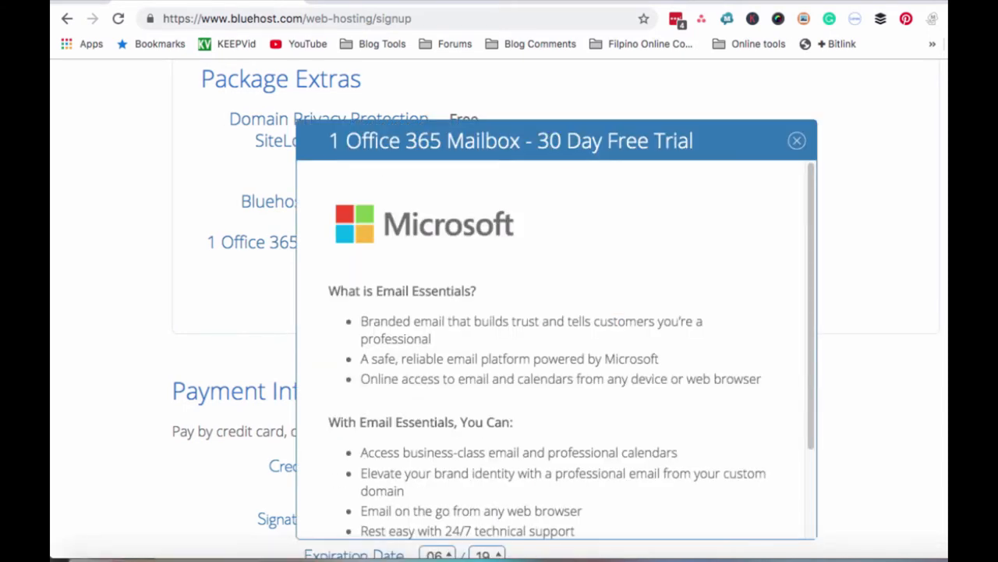
- Read through the Office 365 Mailbox trial popup and dismiss it, leaving the trial unchecked at $137.16 total
scroll("down", 3)
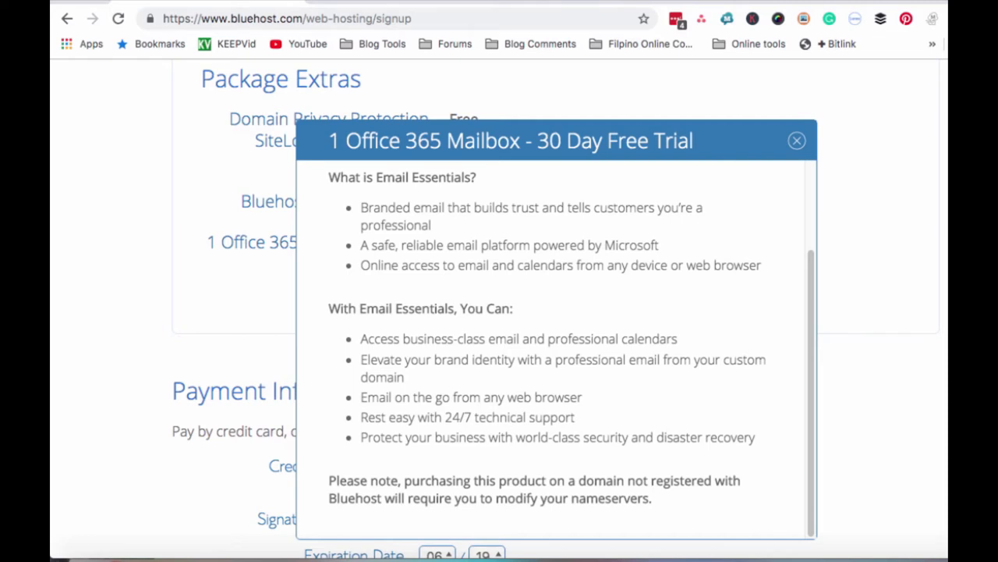
left_click(796, 141)
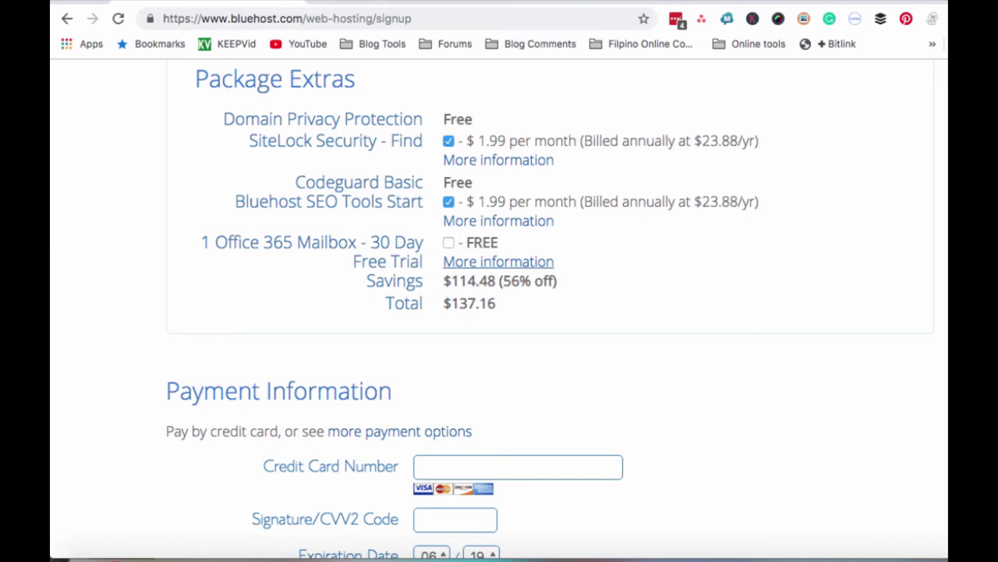
left_click(449, 203)
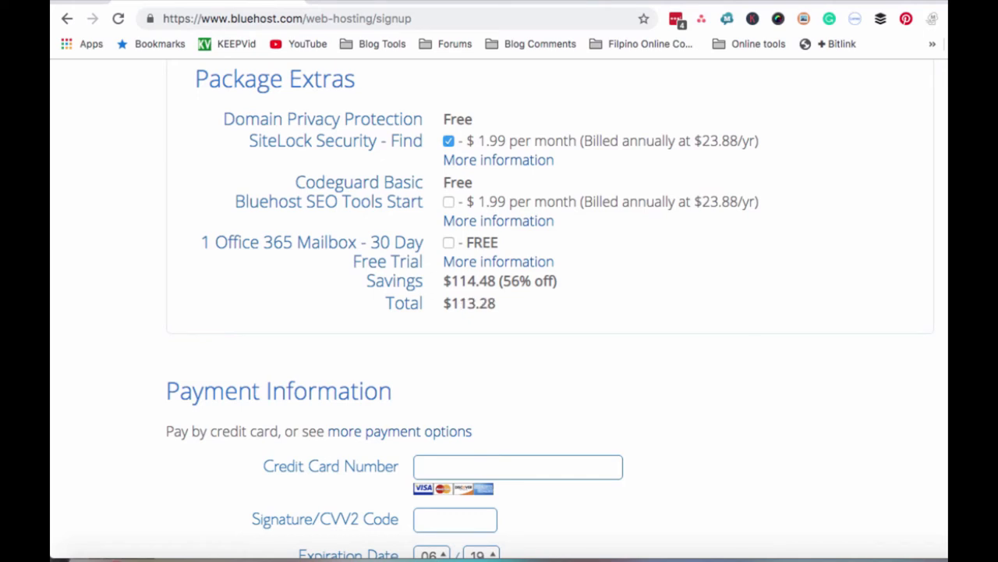
left_click(449, 140)
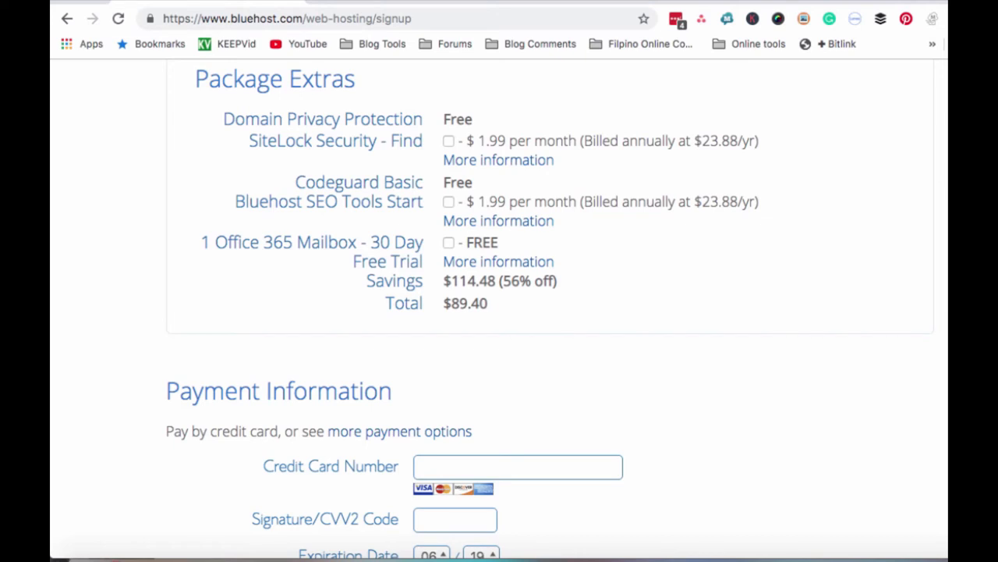
double_click(499, 281)
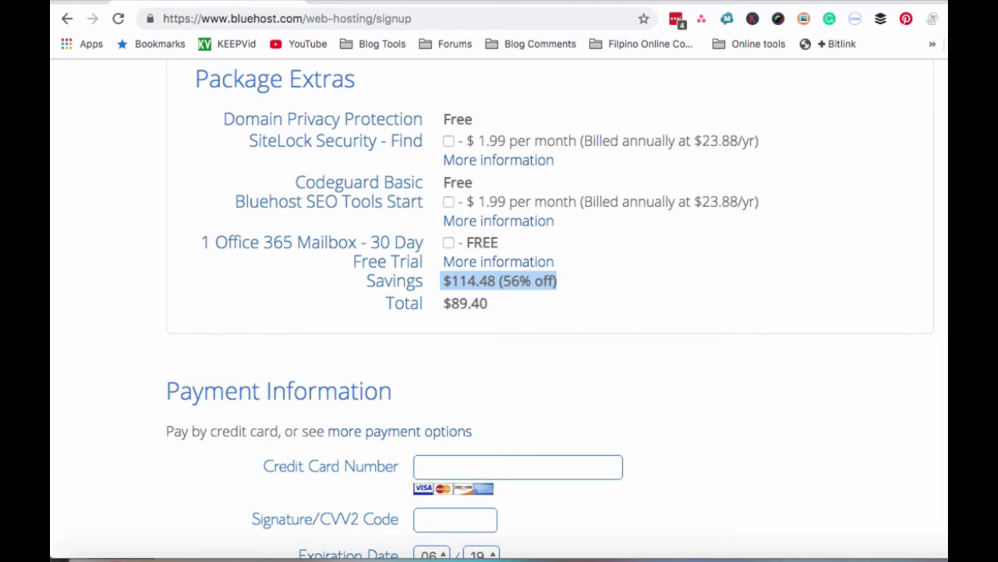
left_click(448, 242)
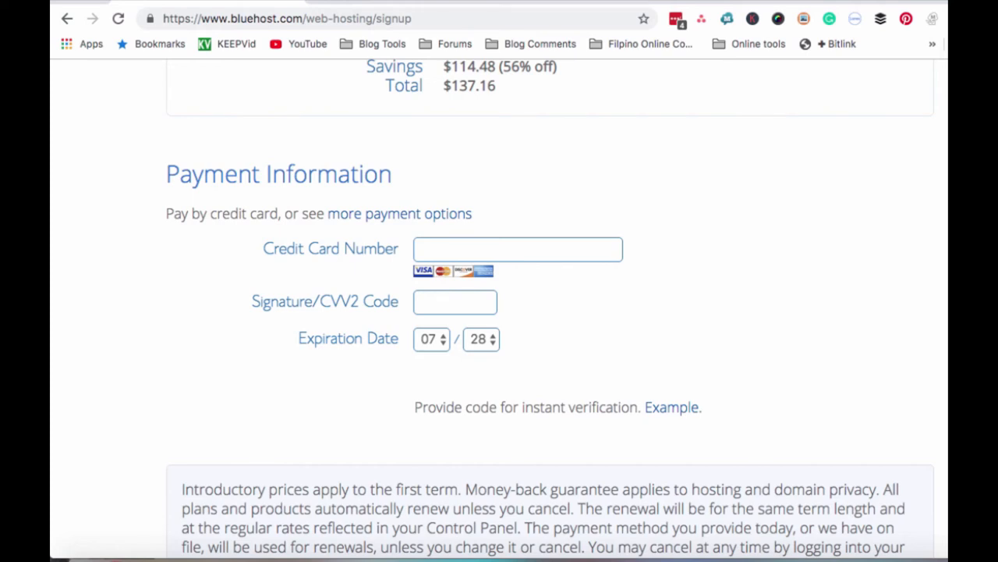
- Show the 'more payment options' choice of Pay by Credit Card or Pay with PayPal
left_click(399, 212)
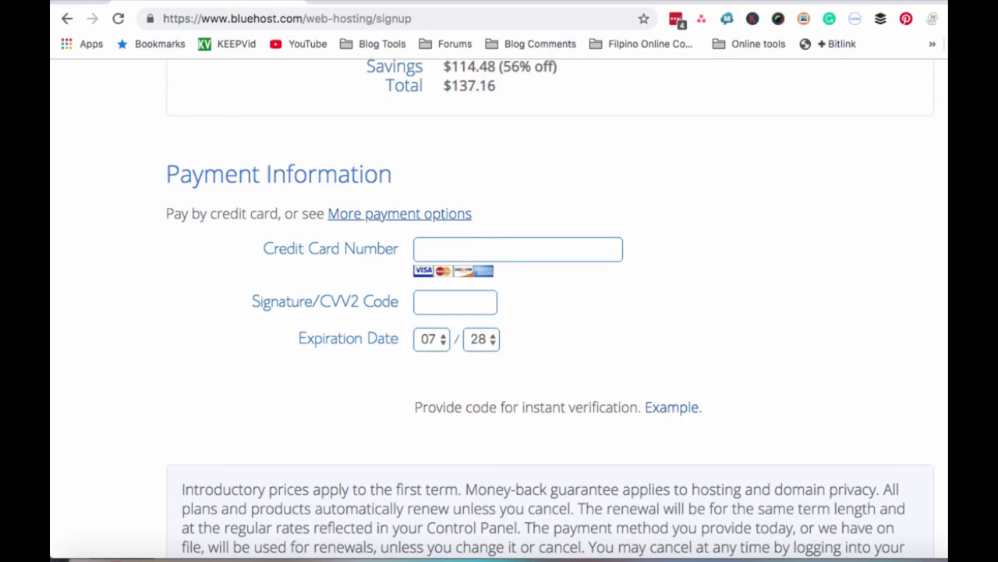
left_click(399, 212)
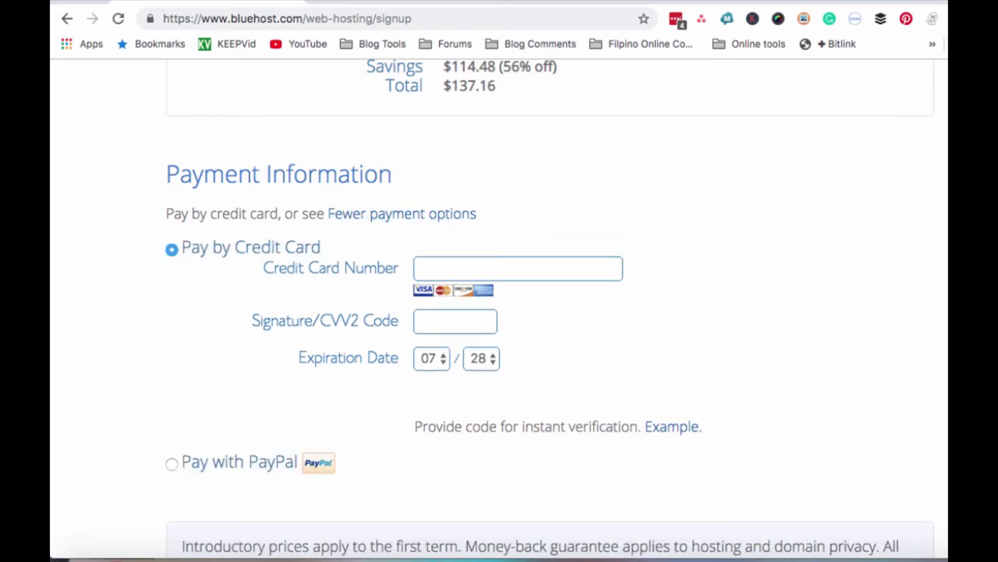
scroll("down", 3)
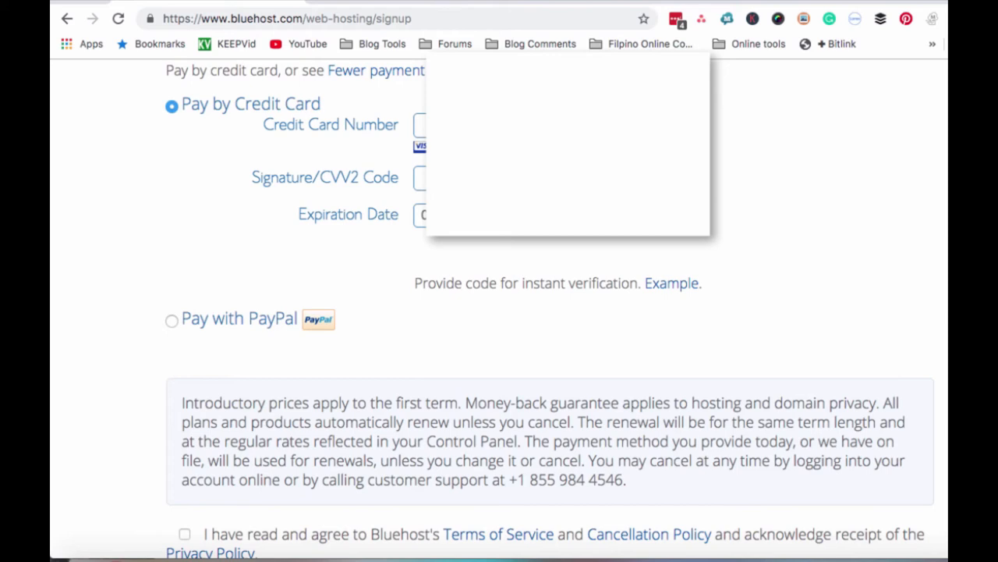
- Enter the credit card number and CVV2 code, then move to the Expiration Date month
left_click(422, 125)
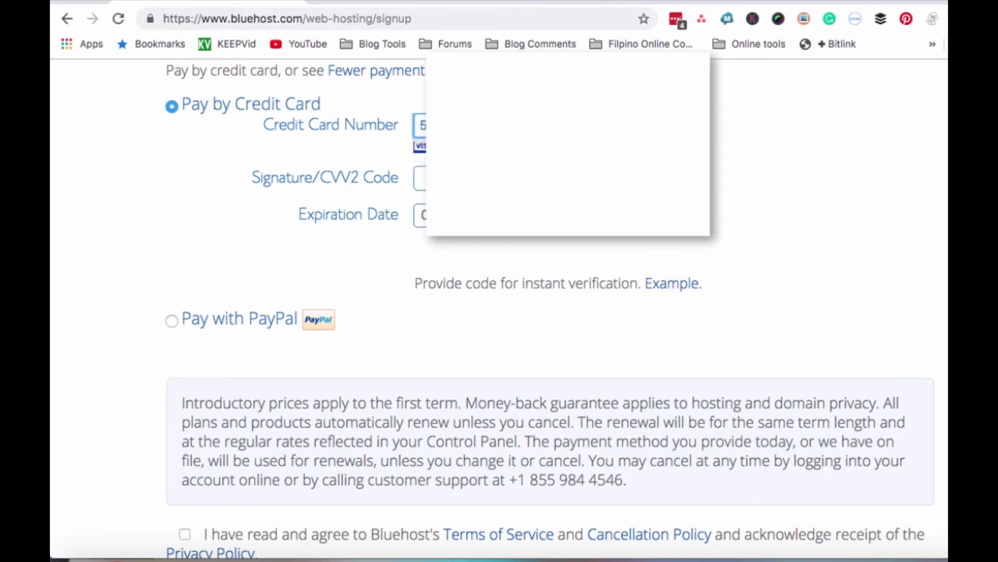
type("8")
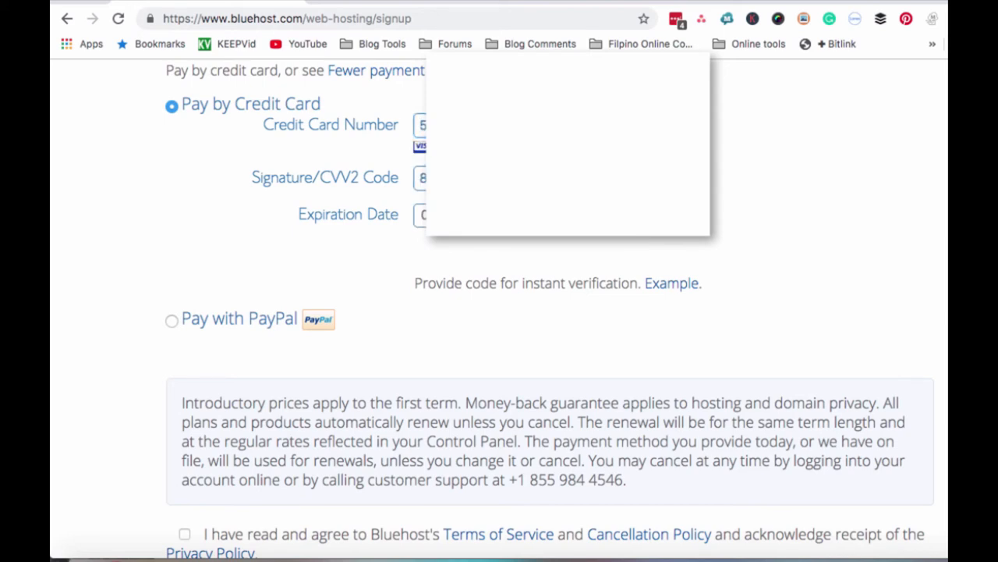
left_click(431, 215)
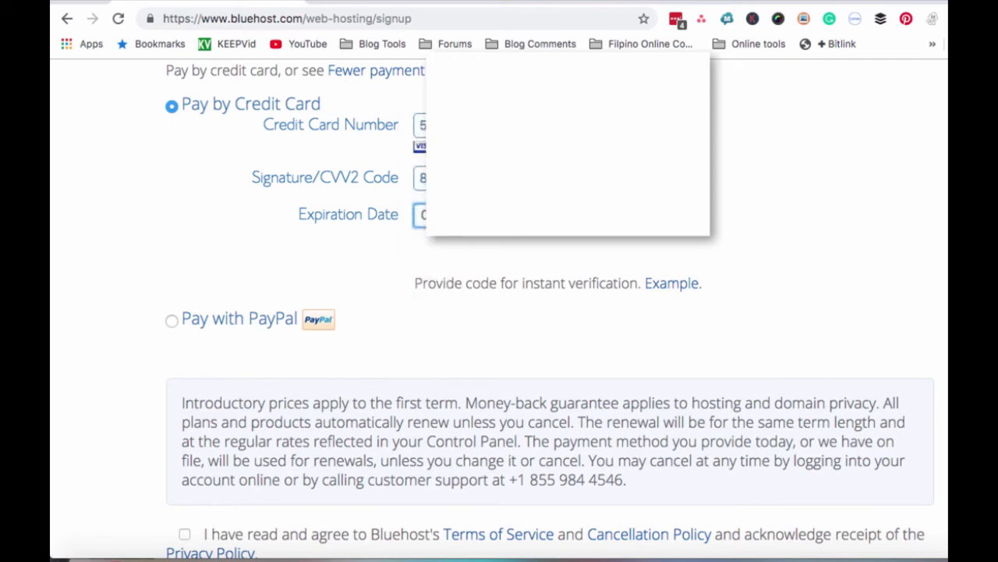